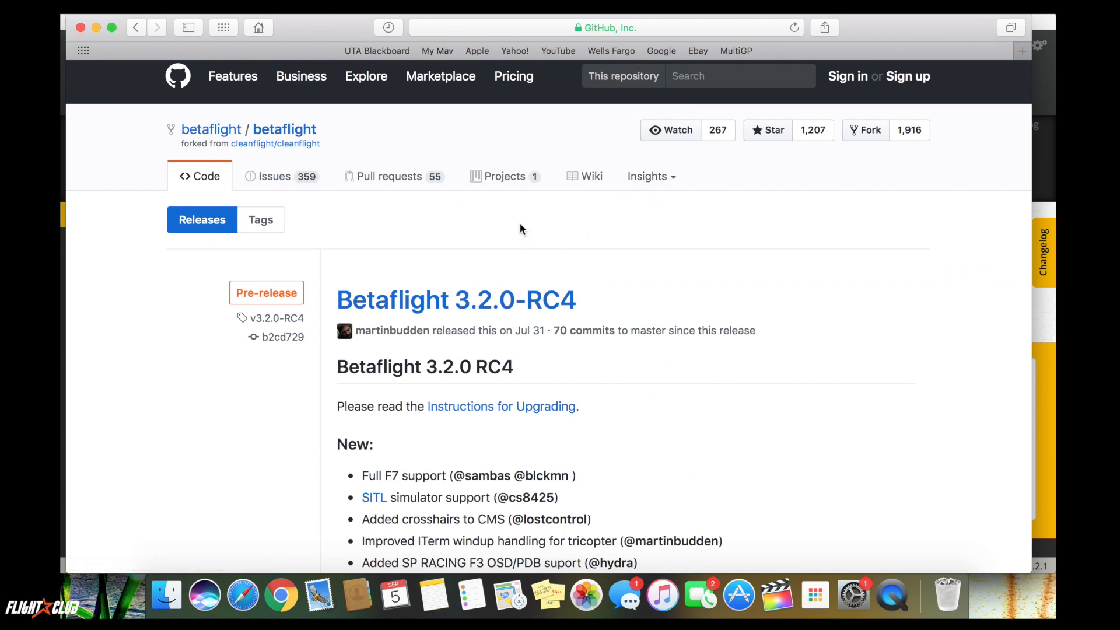
pyautogui.moveTo(410, 91)
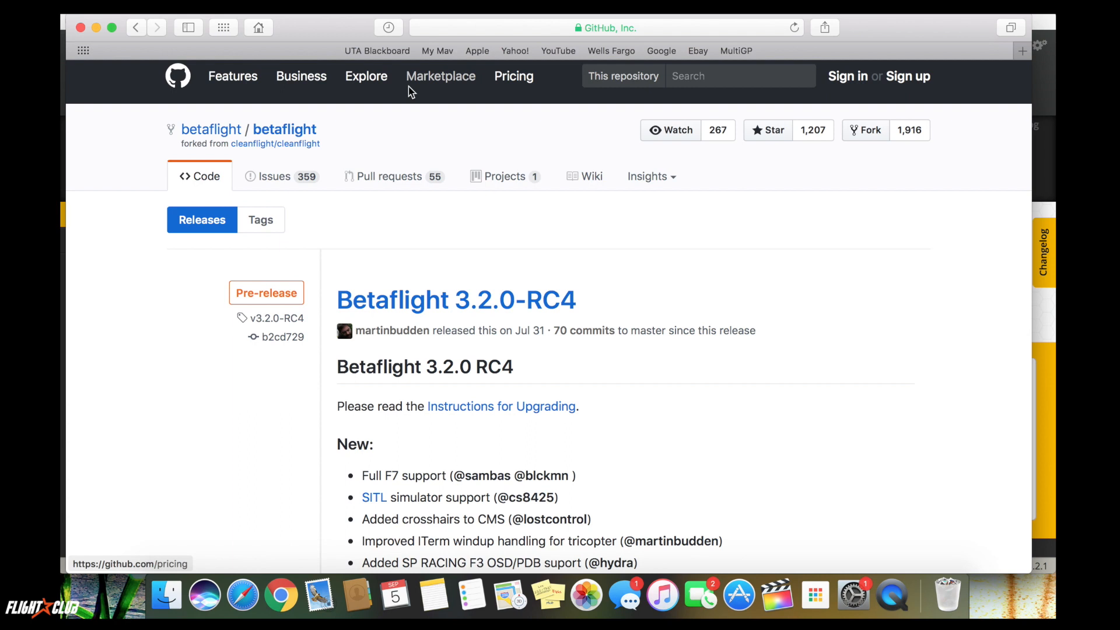
pyautogui.moveTo(434, 278)
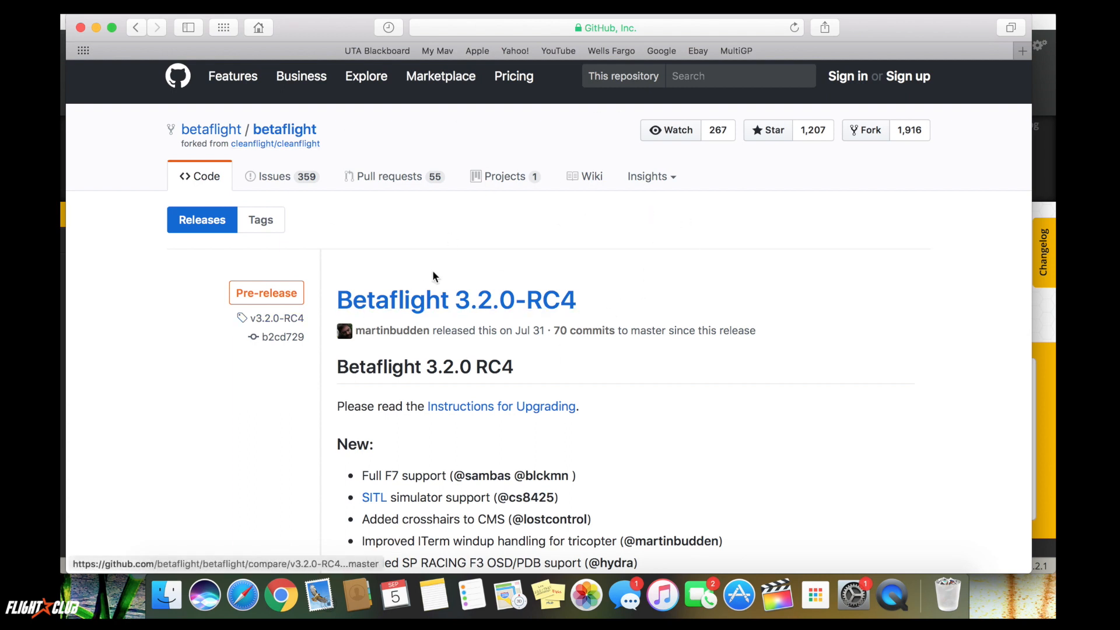
# Scroll the 3.2.0-RC4 release page past the changelog down to the Downloads section.
pyautogui.scroll(-3)
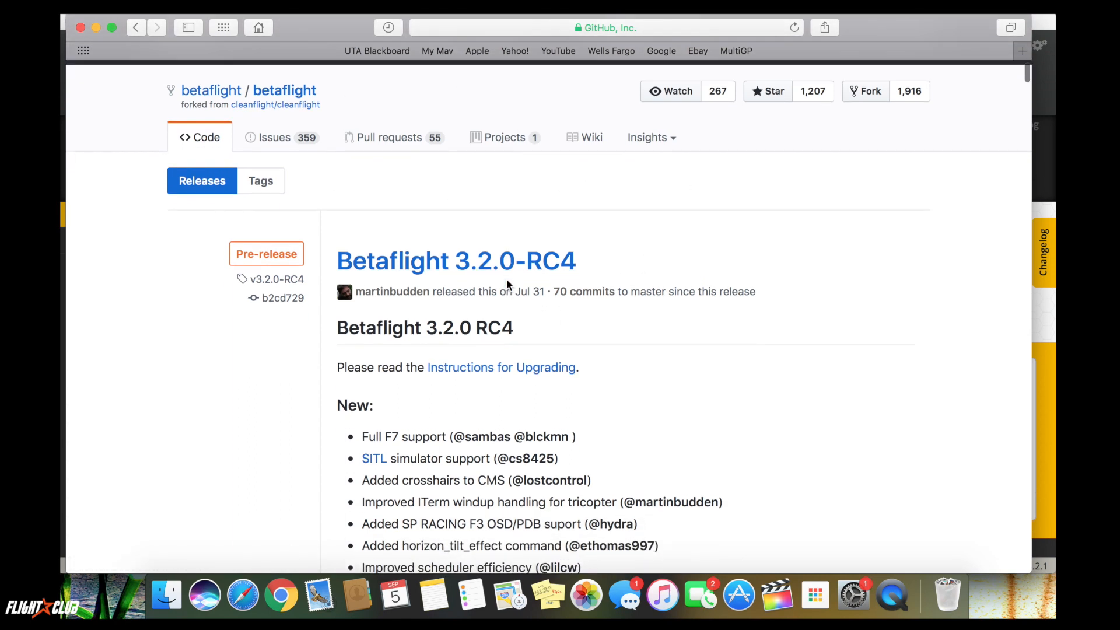
pyautogui.scroll(-3)
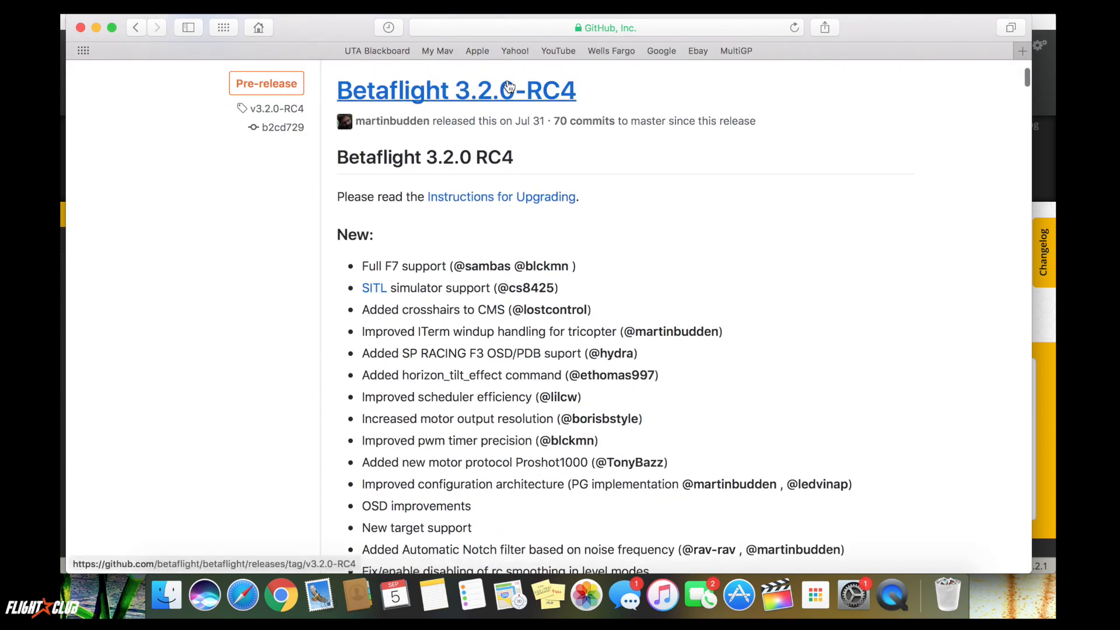
pyautogui.scroll(-3)
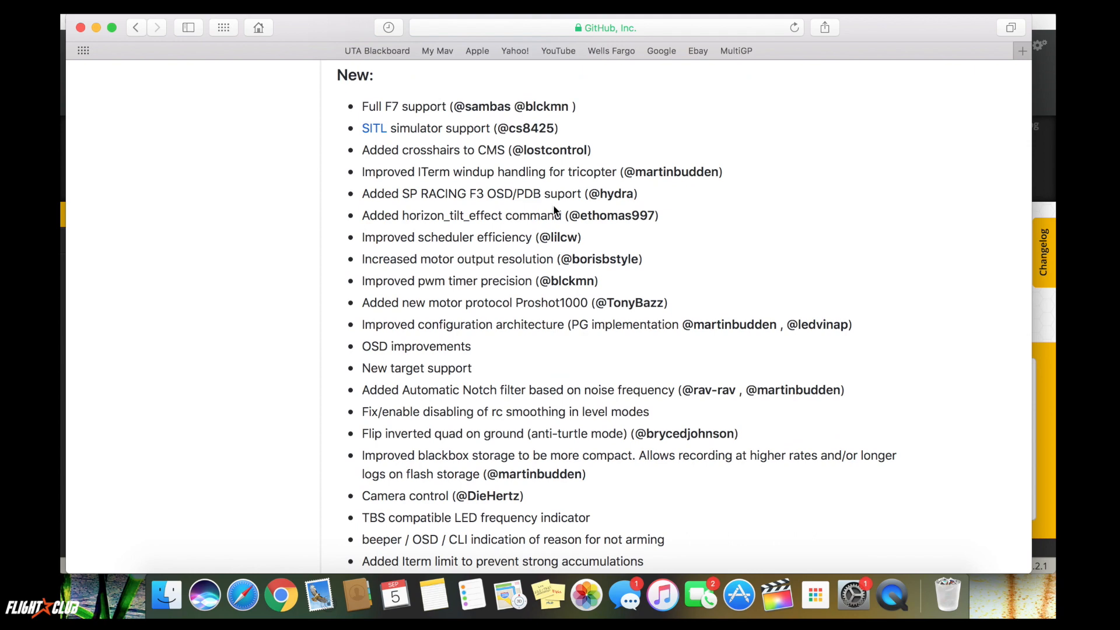
pyautogui.scroll(-3)
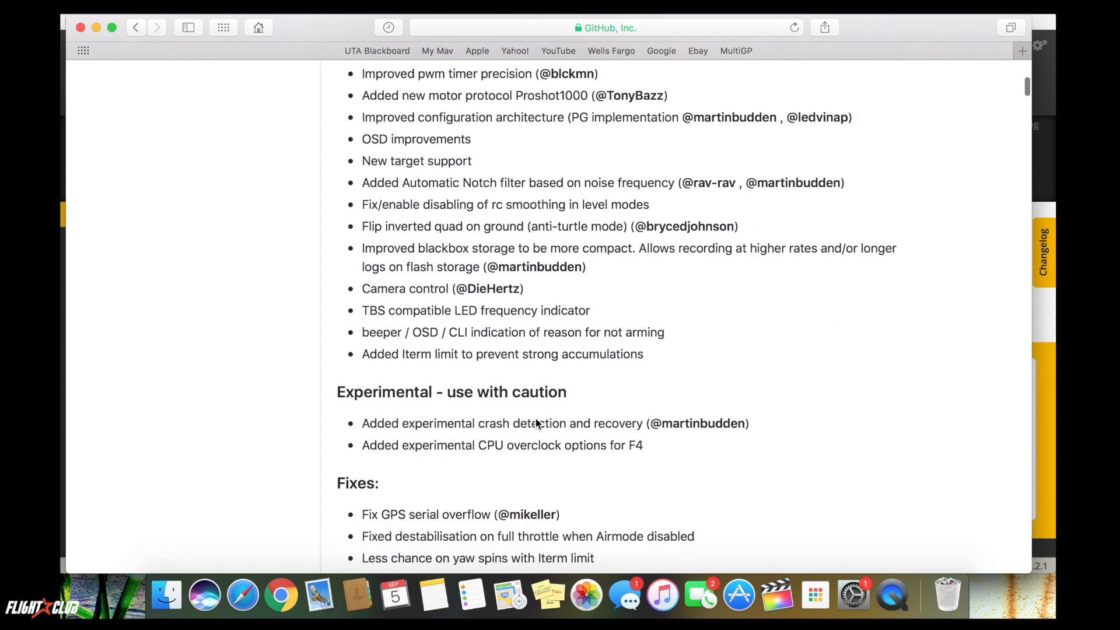
pyautogui.scroll(-3)
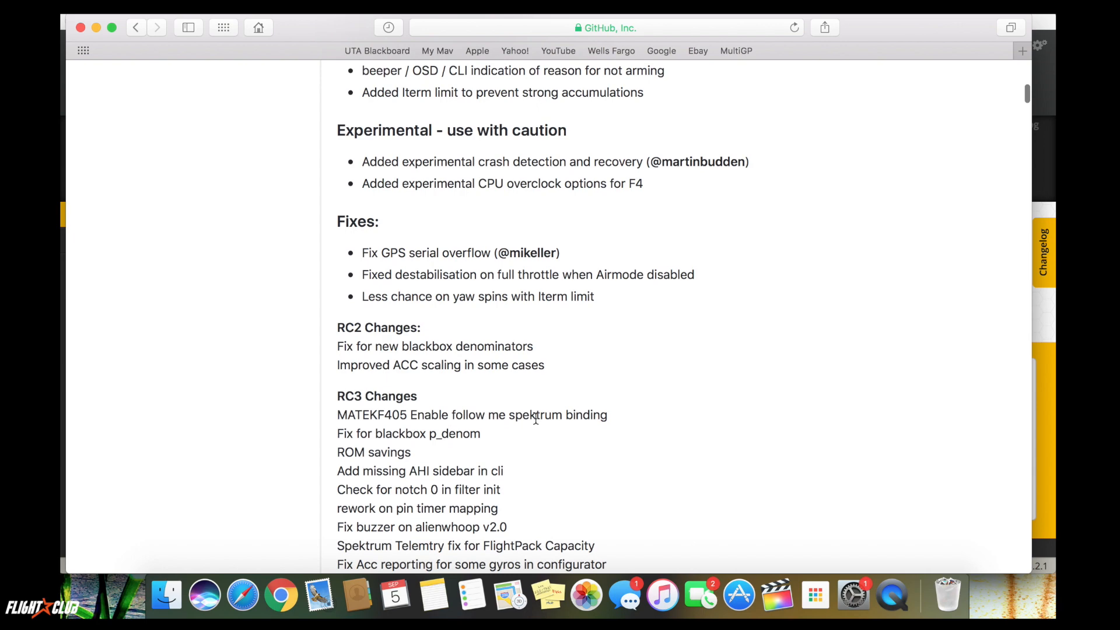
pyautogui.scroll(-3)
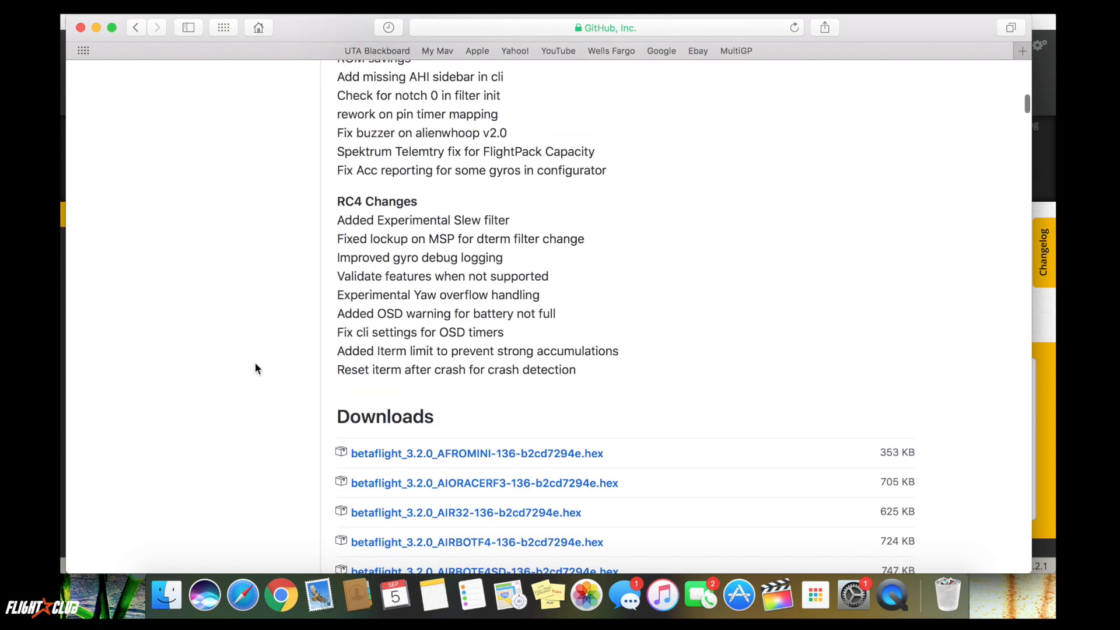
pyautogui.moveTo(424, 355)
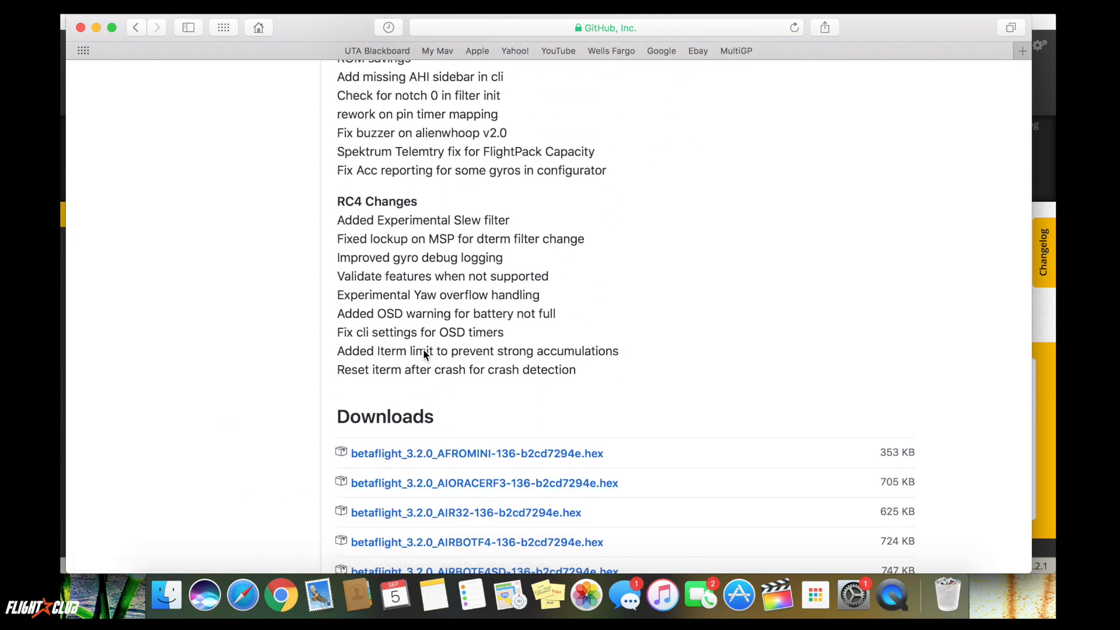
pyautogui.moveTo(584, 387)
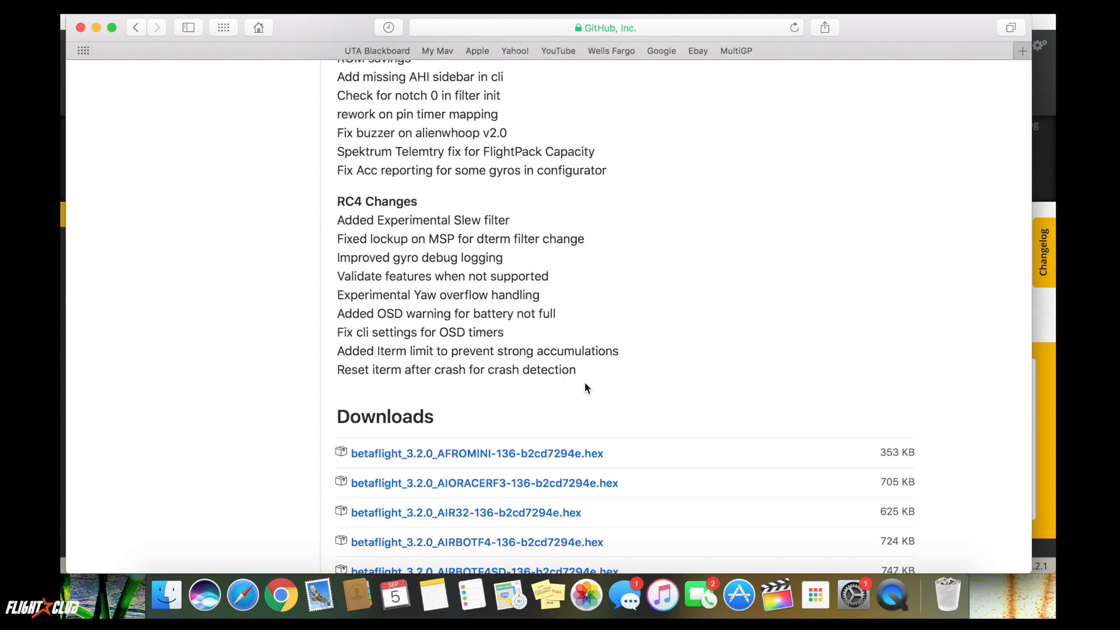
# Scroll the Downloads list alphabetically past the KISS and LUX boards toward the LUXV2_RACE hex file.
pyautogui.scroll(-3)
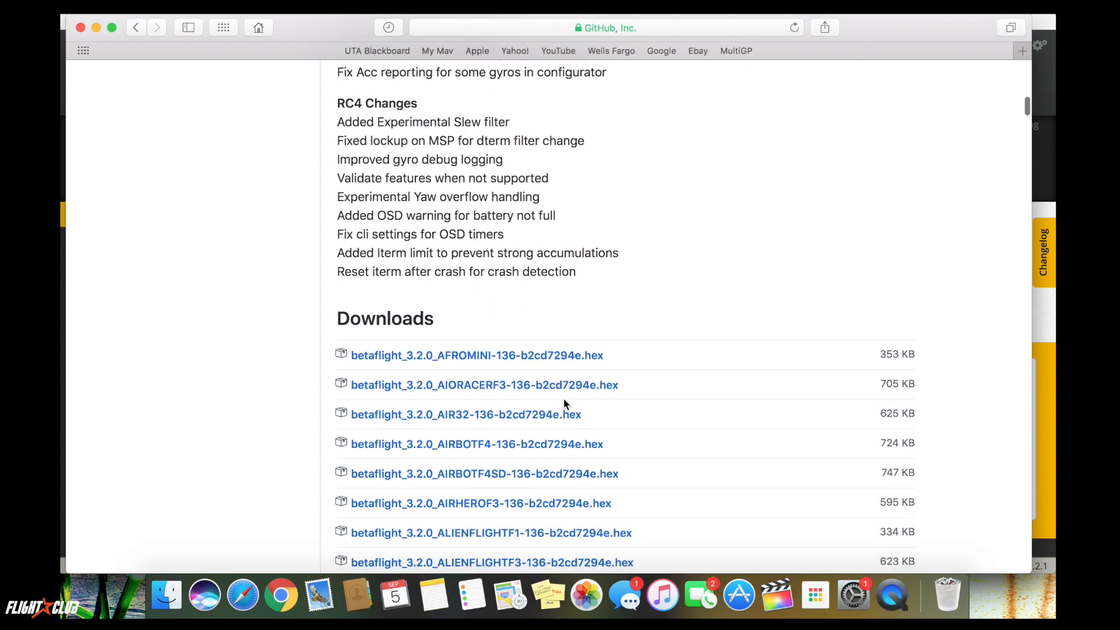
pyautogui.scroll(-3)
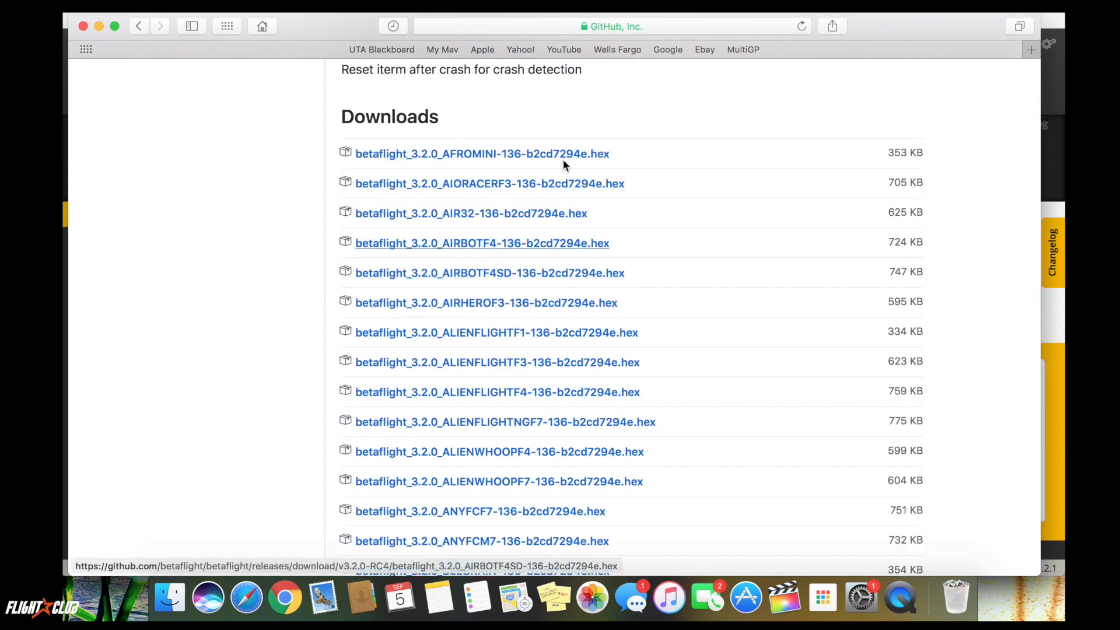
pyautogui.scroll(-3)
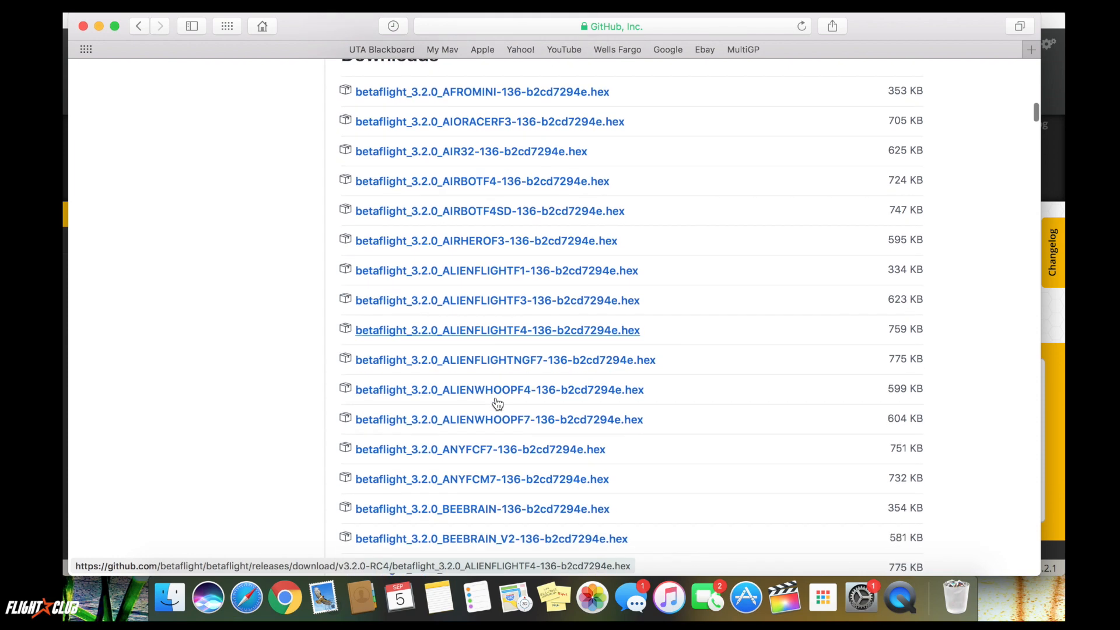
pyautogui.scroll(-3)
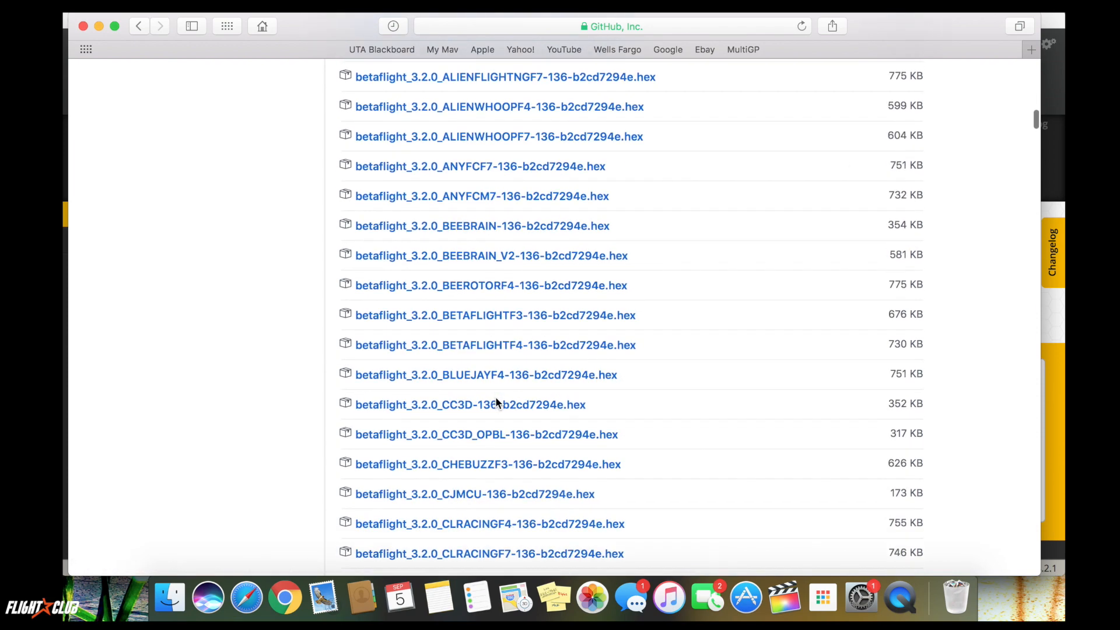
pyautogui.scroll(-3)
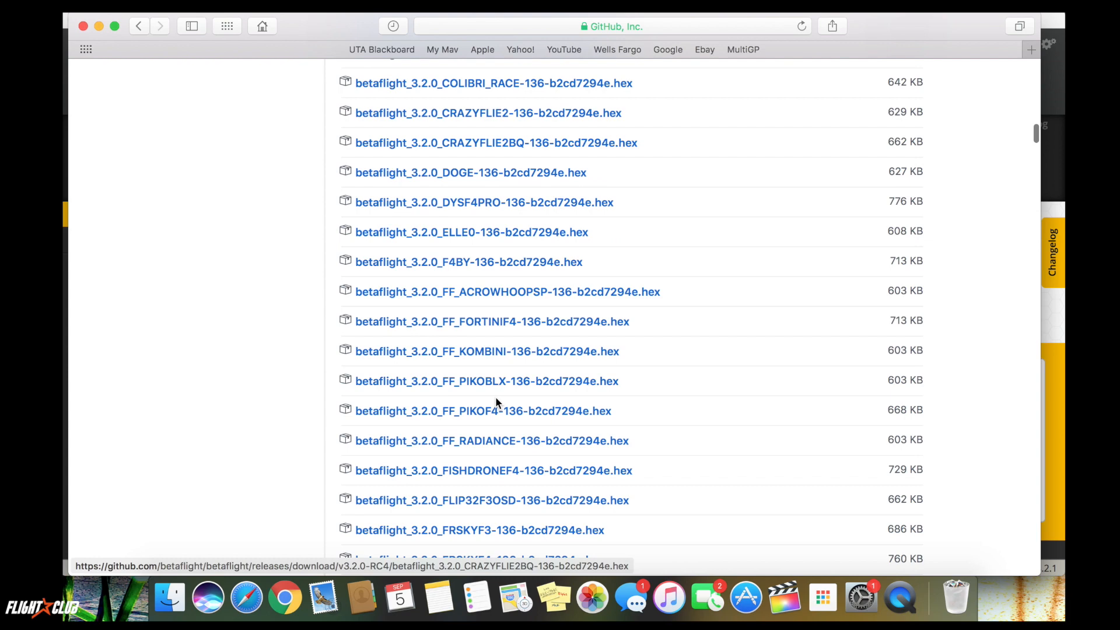
pyautogui.scroll(-3)
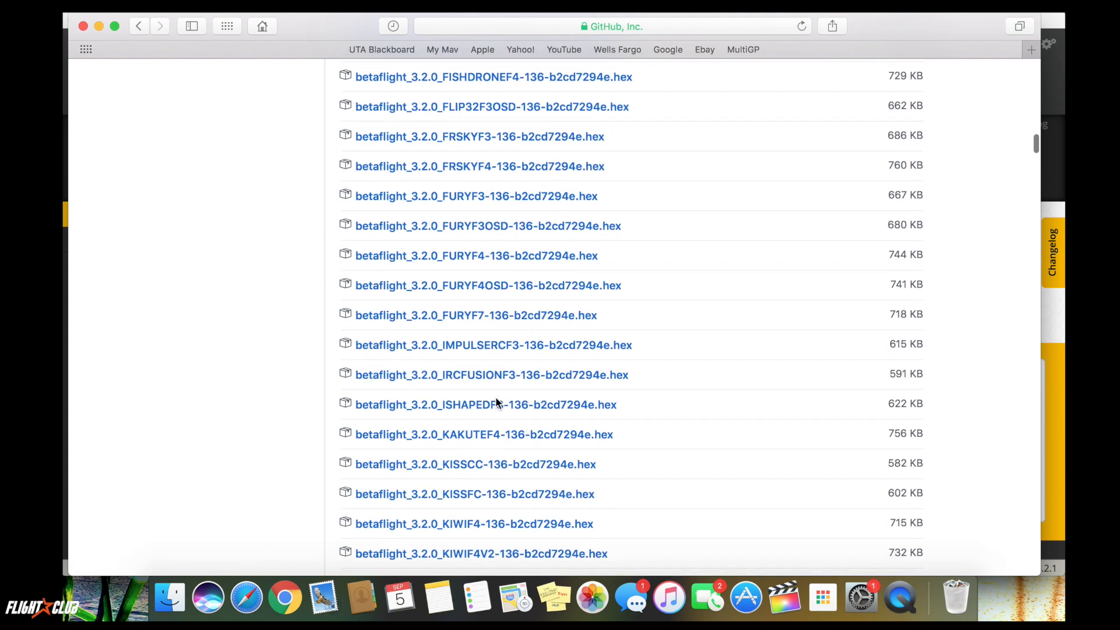
pyautogui.scroll(-3)
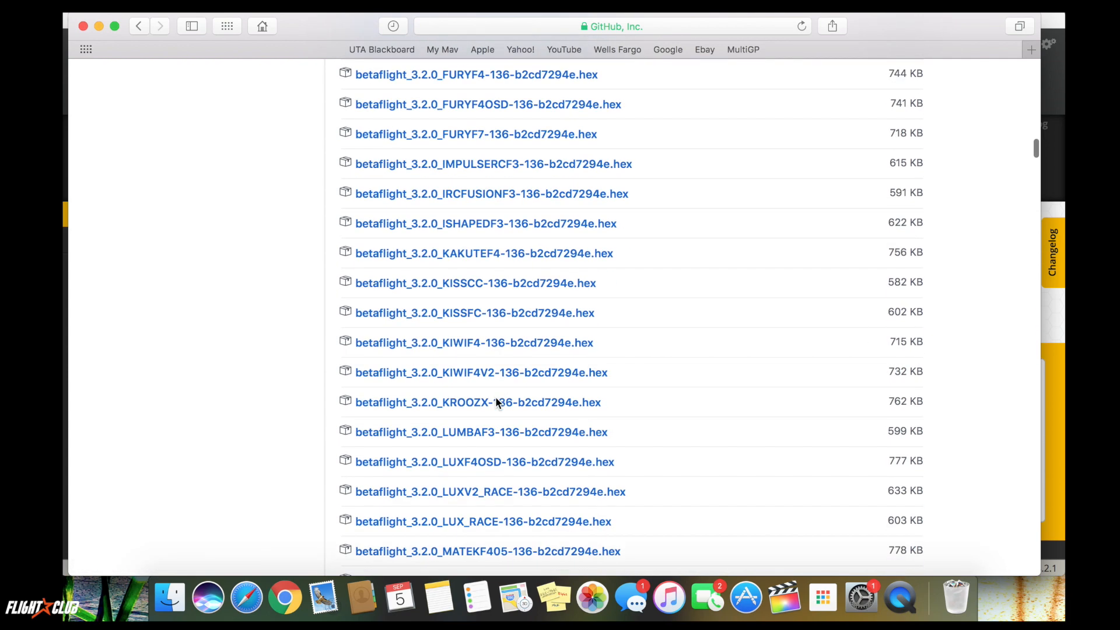
pyautogui.scroll(-3)
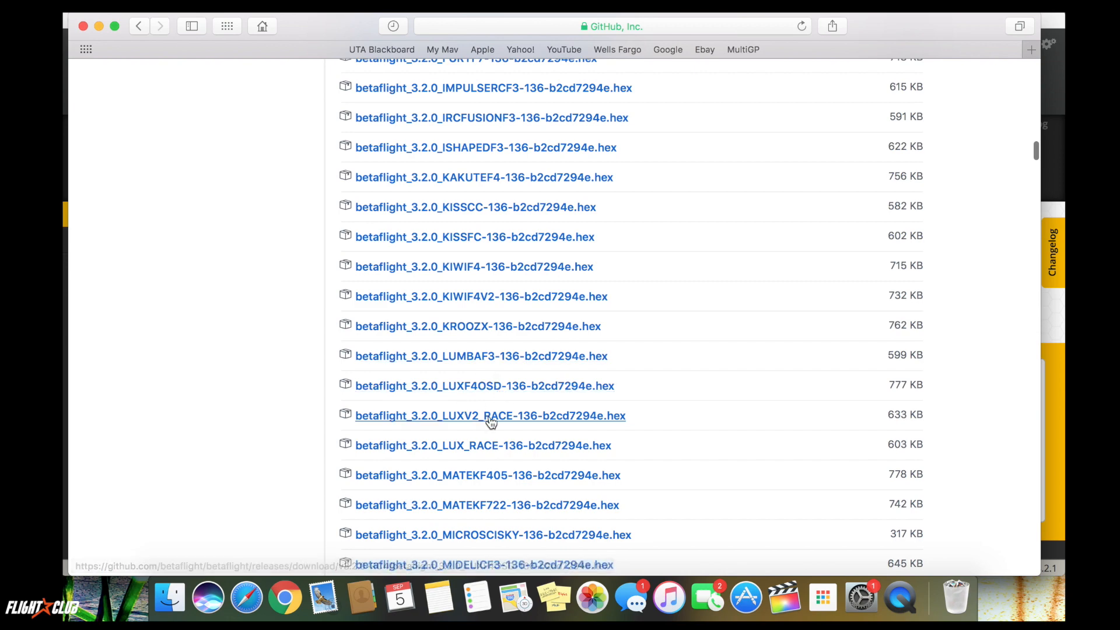
pyautogui.moveTo(672, 297)
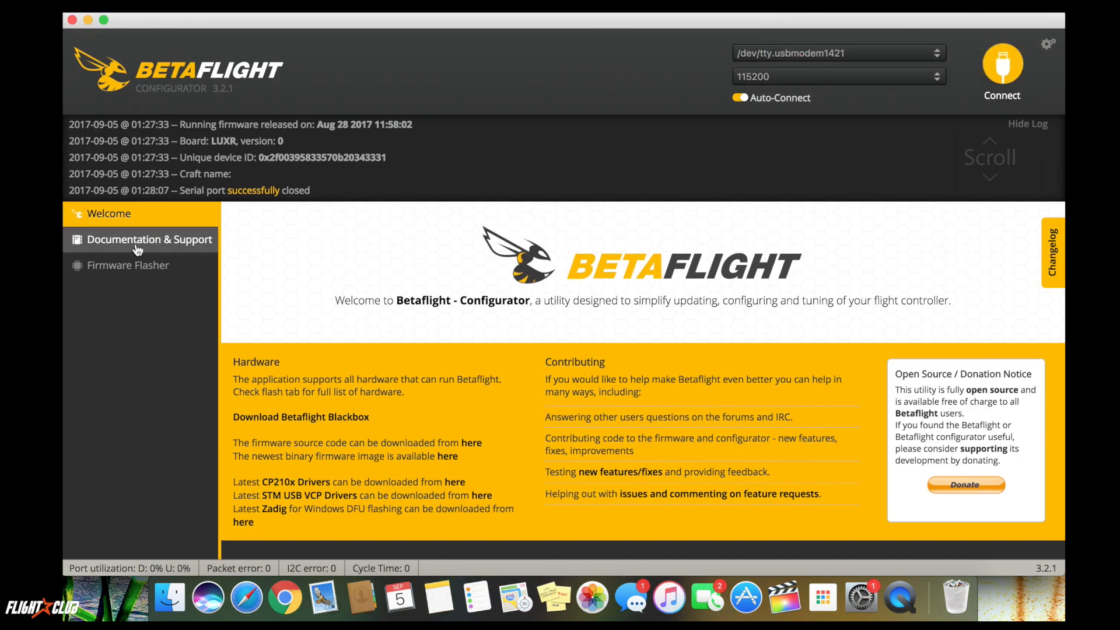
pyautogui.click(128, 264)
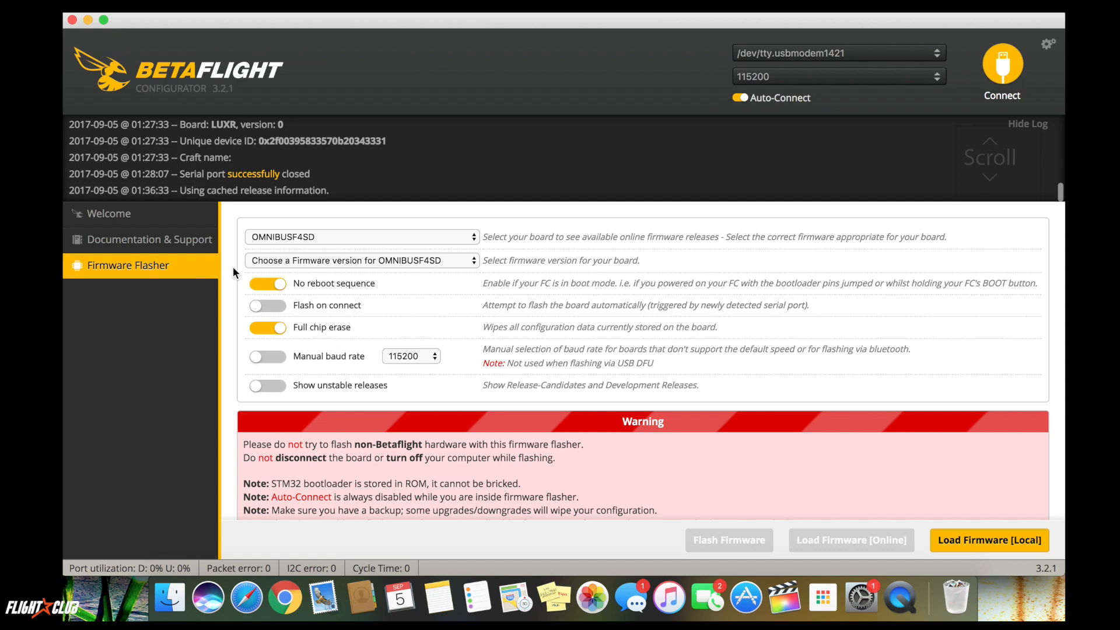
pyautogui.moveTo(964, 556)
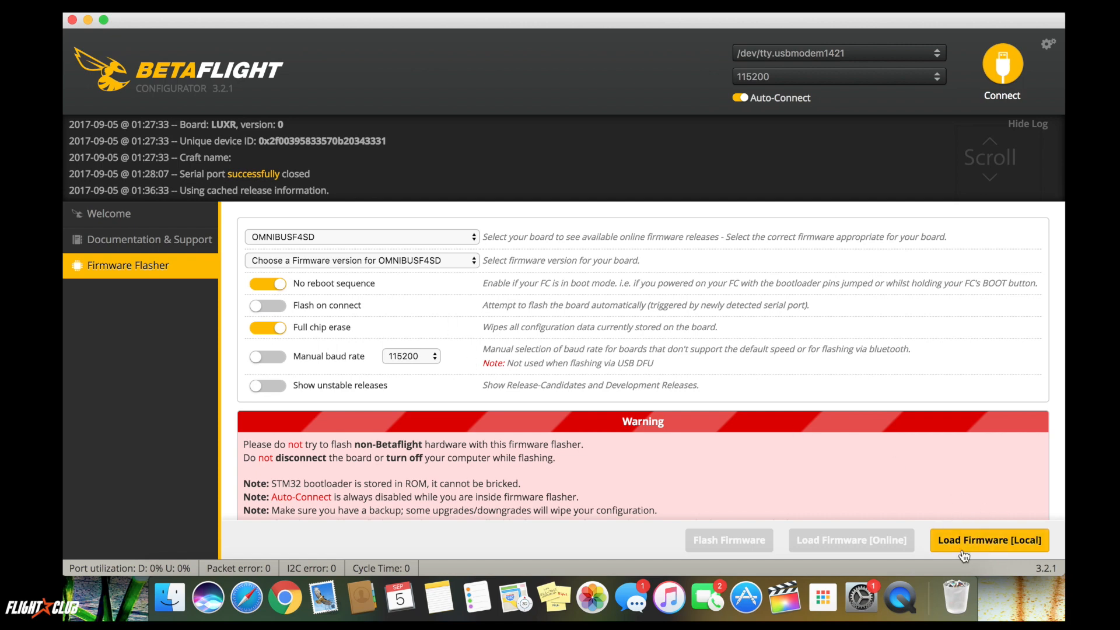
pyautogui.moveTo(474, 230)
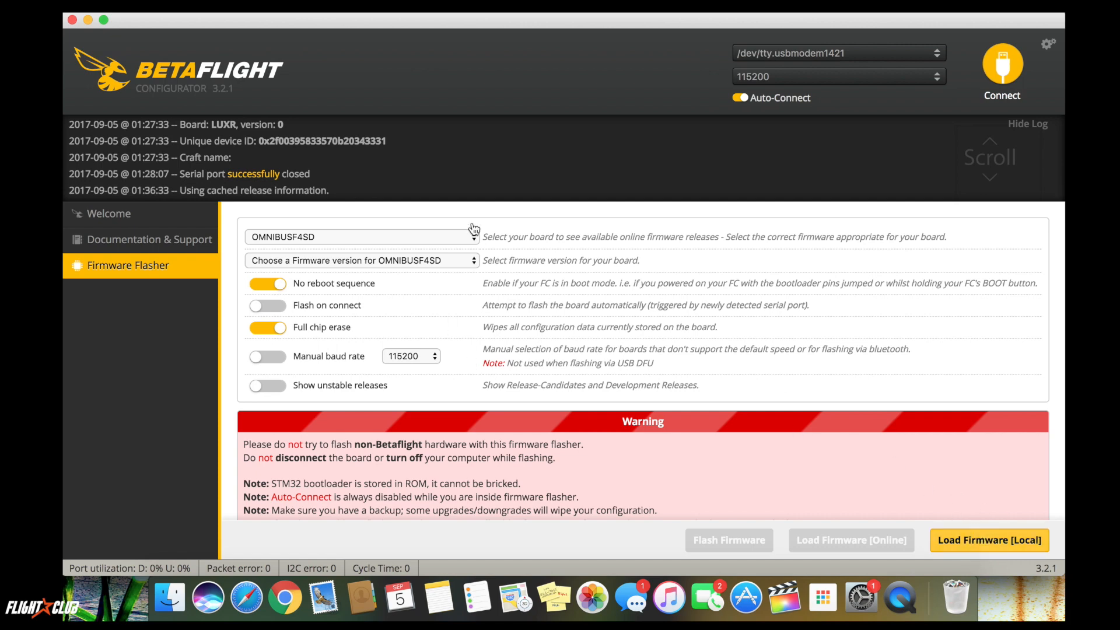
pyautogui.click(989, 539)
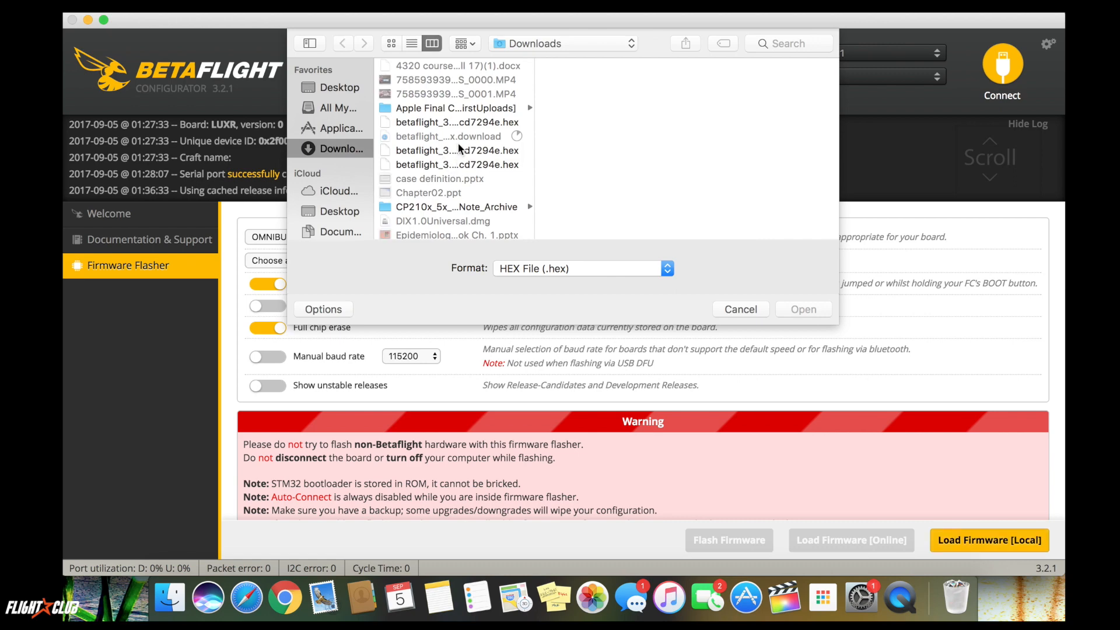
pyautogui.click(456, 150)
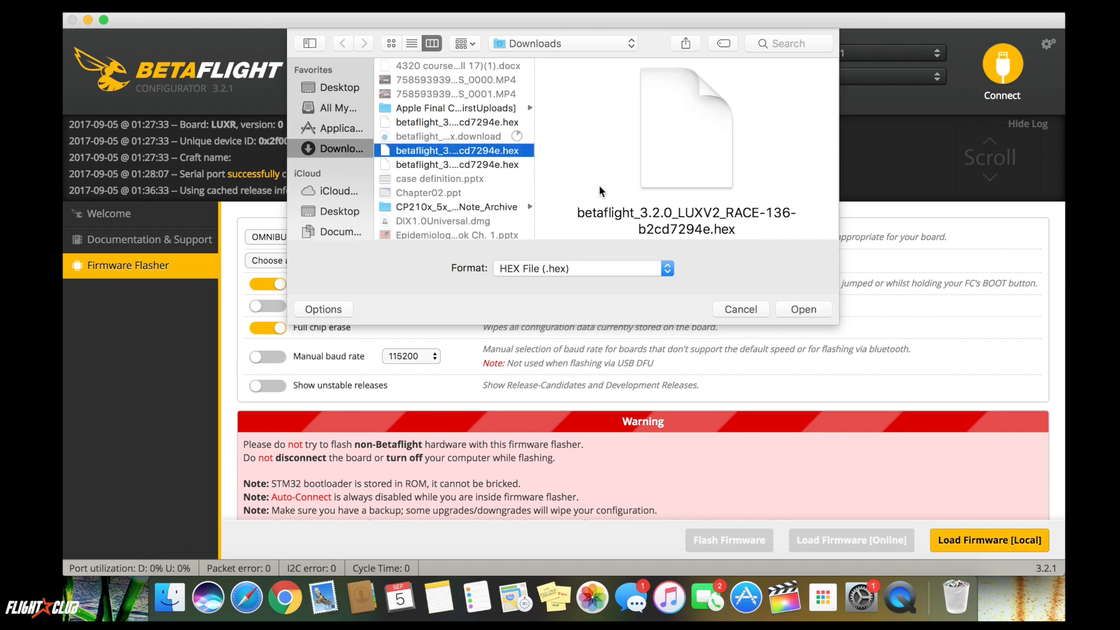
pyautogui.moveTo(806, 314)
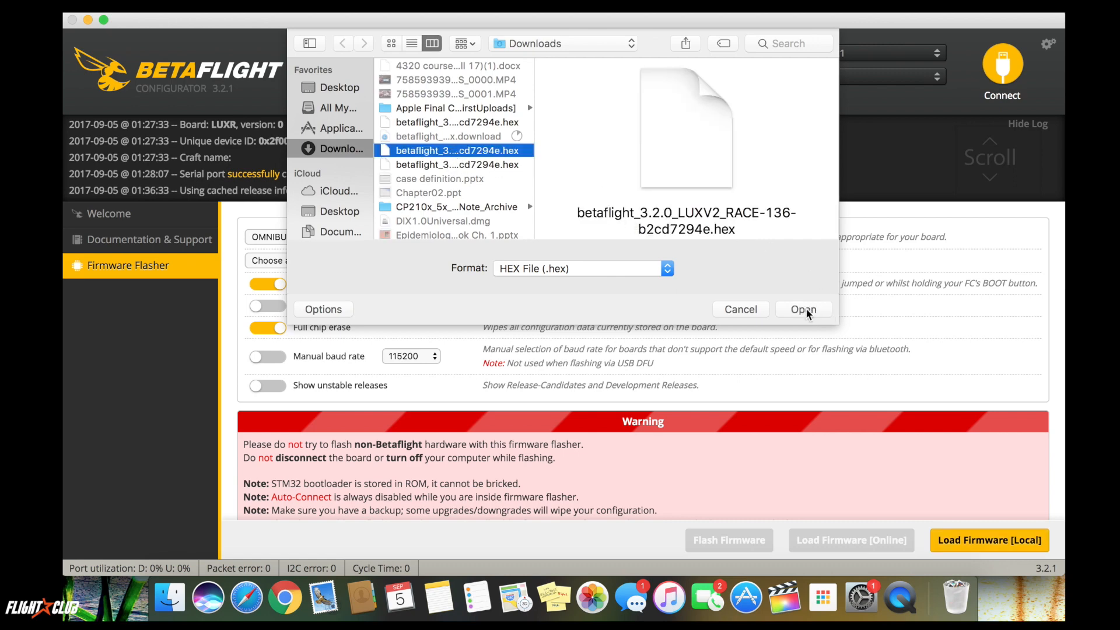
pyautogui.click(803, 308)
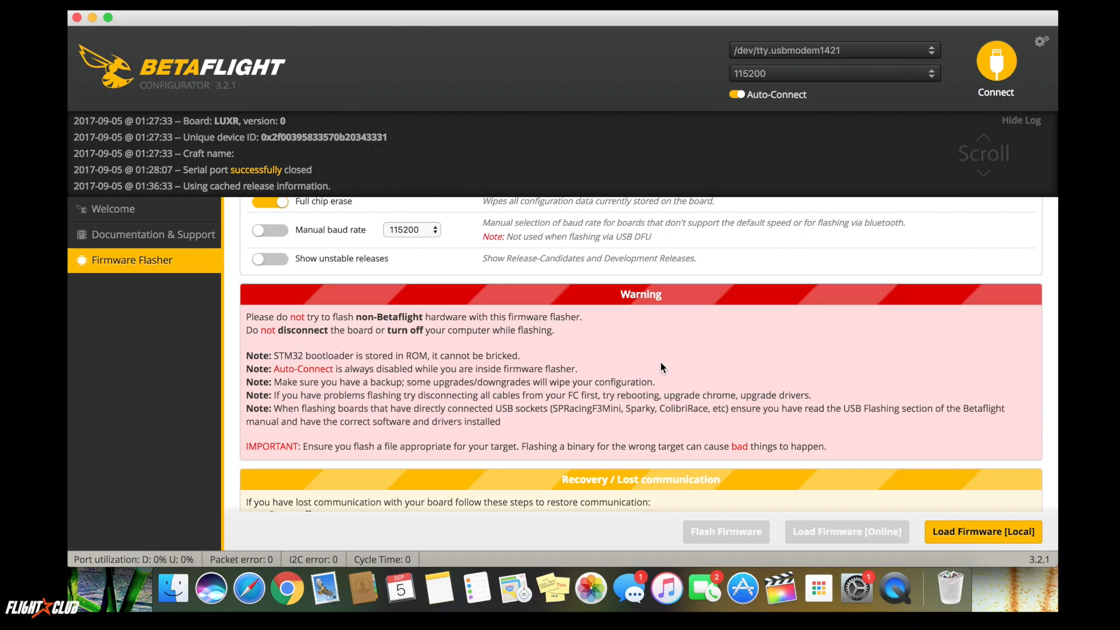
pyautogui.scroll(3)
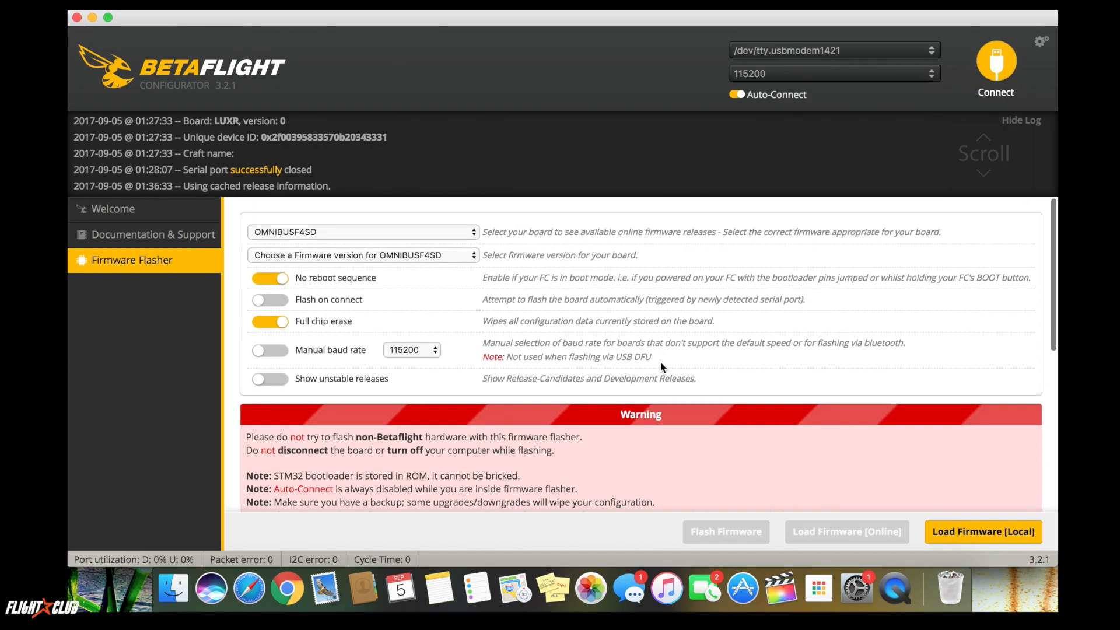
pyautogui.click(112, 209)
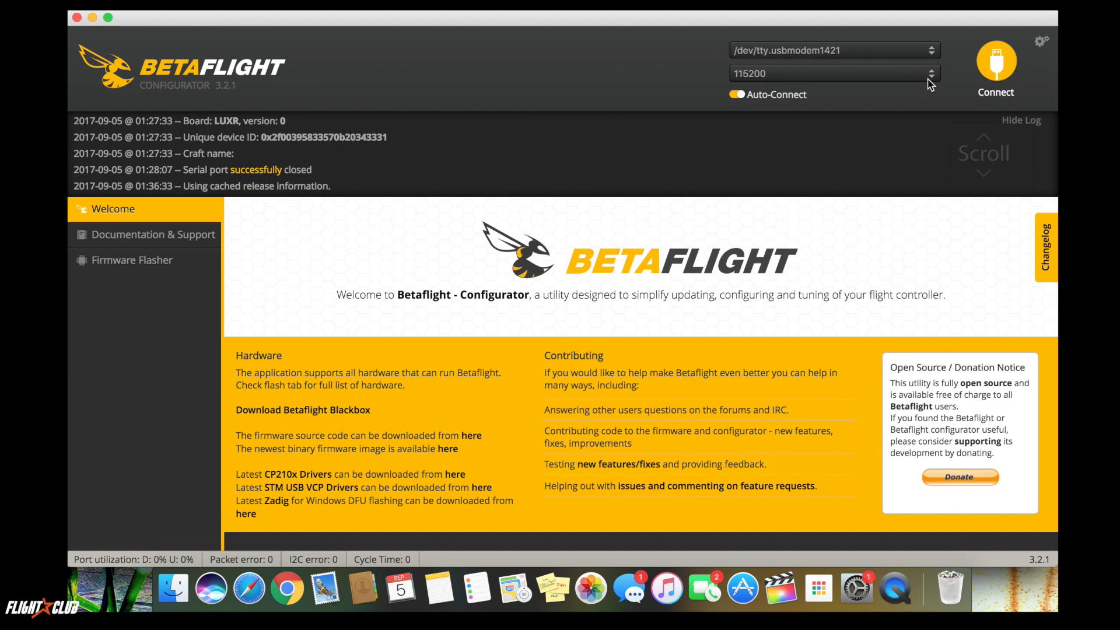
# Connect, review ESC protocol DSHOT600 and reversed motor direction on Configuration, then disconnect.
pyautogui.click(995, 64)
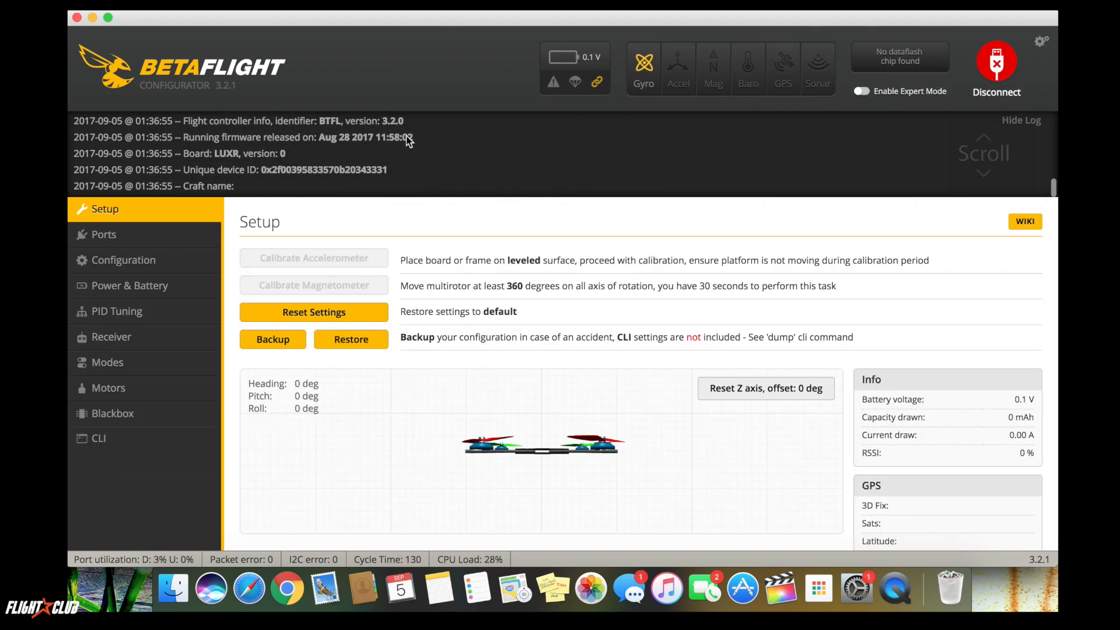
pyautogui.click(122, 259)
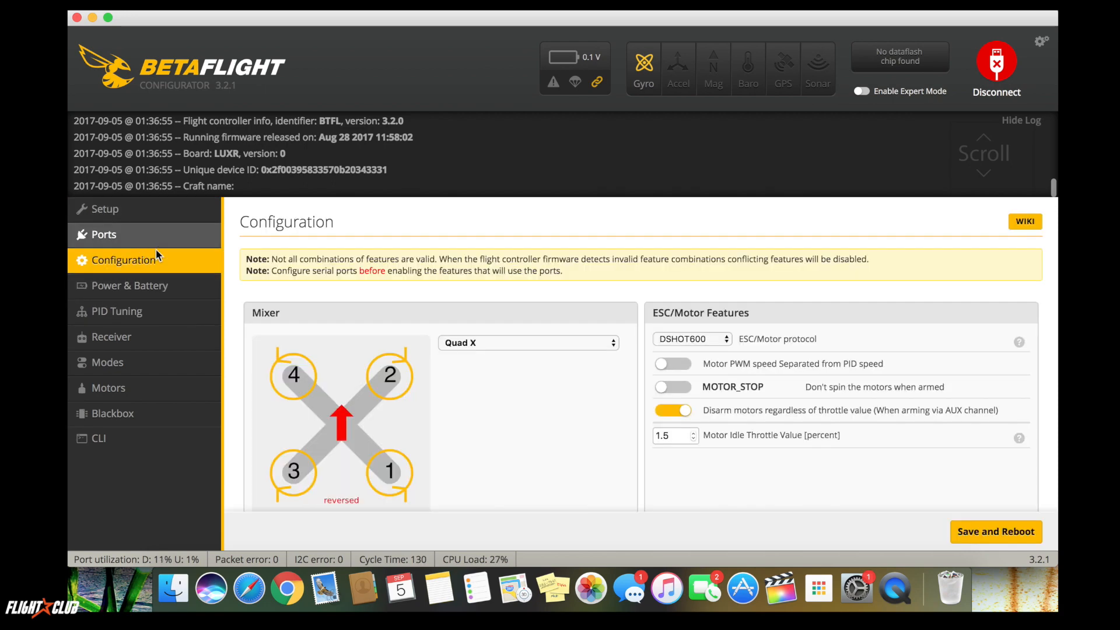
pyautogui.moveTo(420, 319)
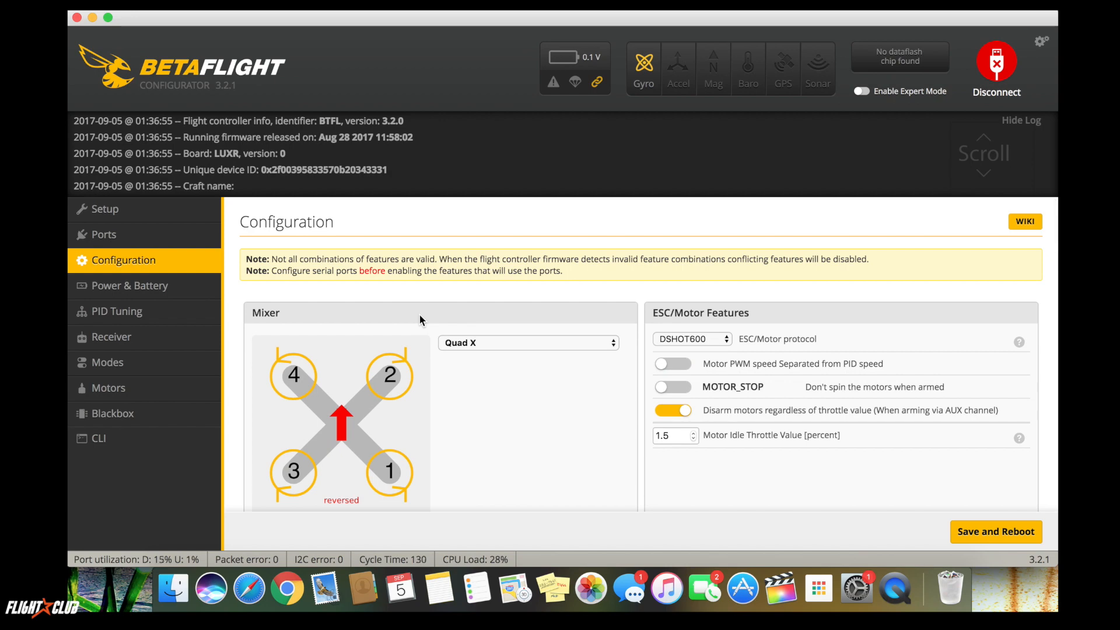
pyautogui.scroll(-3)
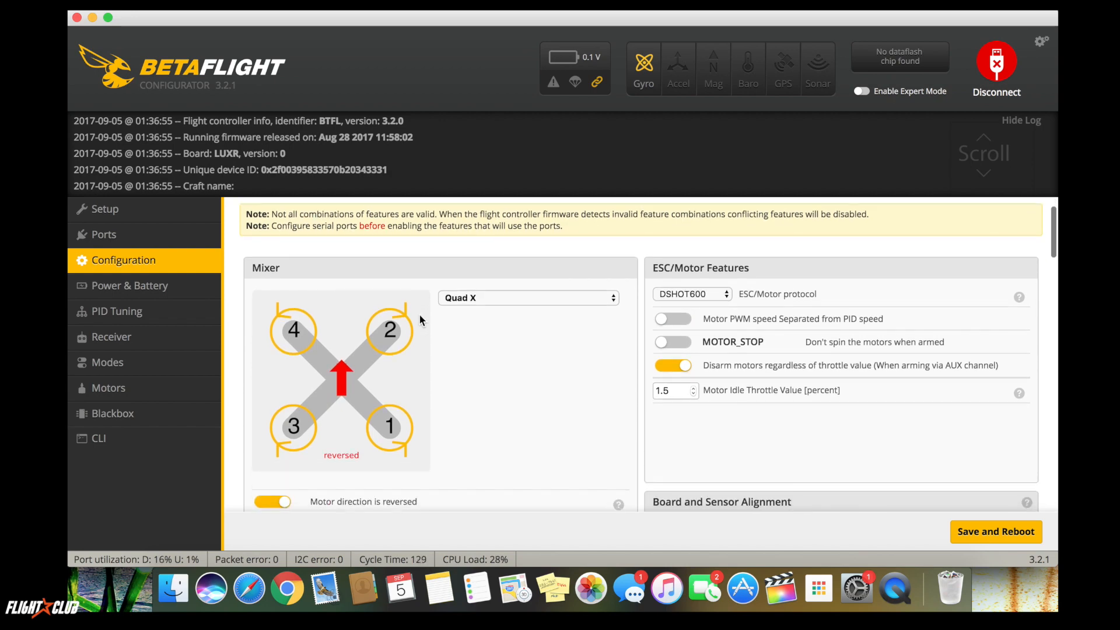
pyautogui.click(995, 64)
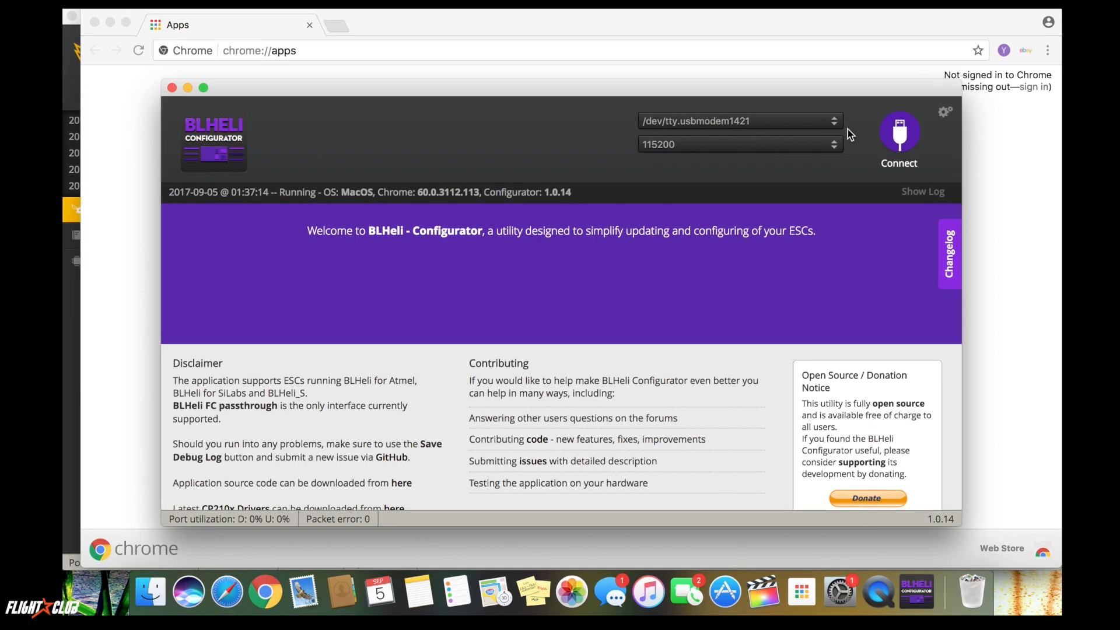
pyautogui.moveTo(899, 136)
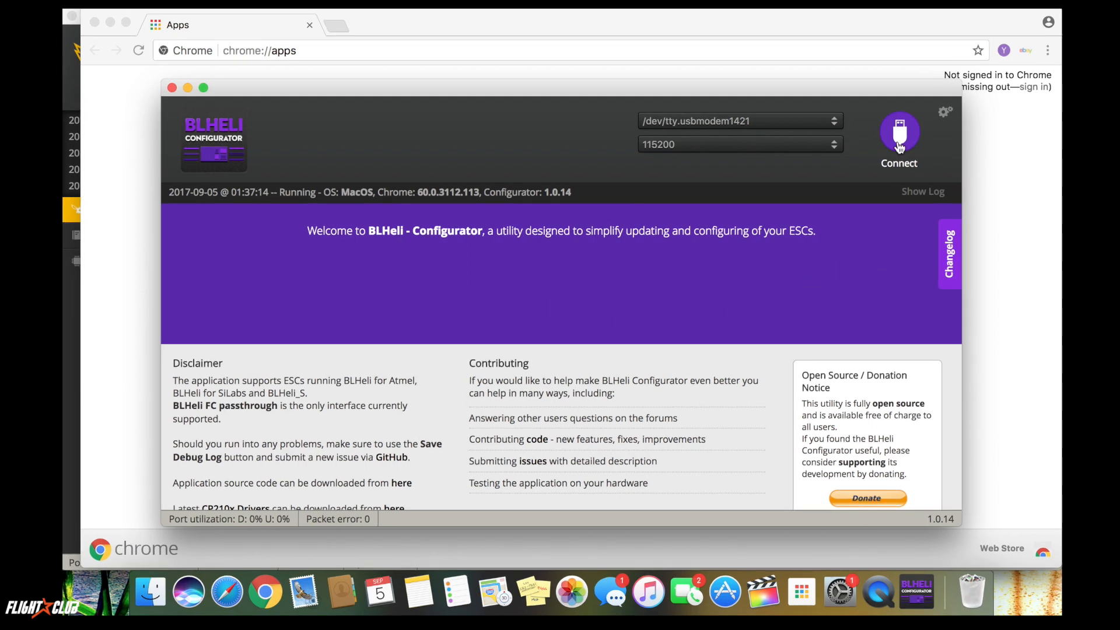
# Connect BLHeli Configurator to the flight controller and read the current ESC setup.
pyautogui.click(898, 135)
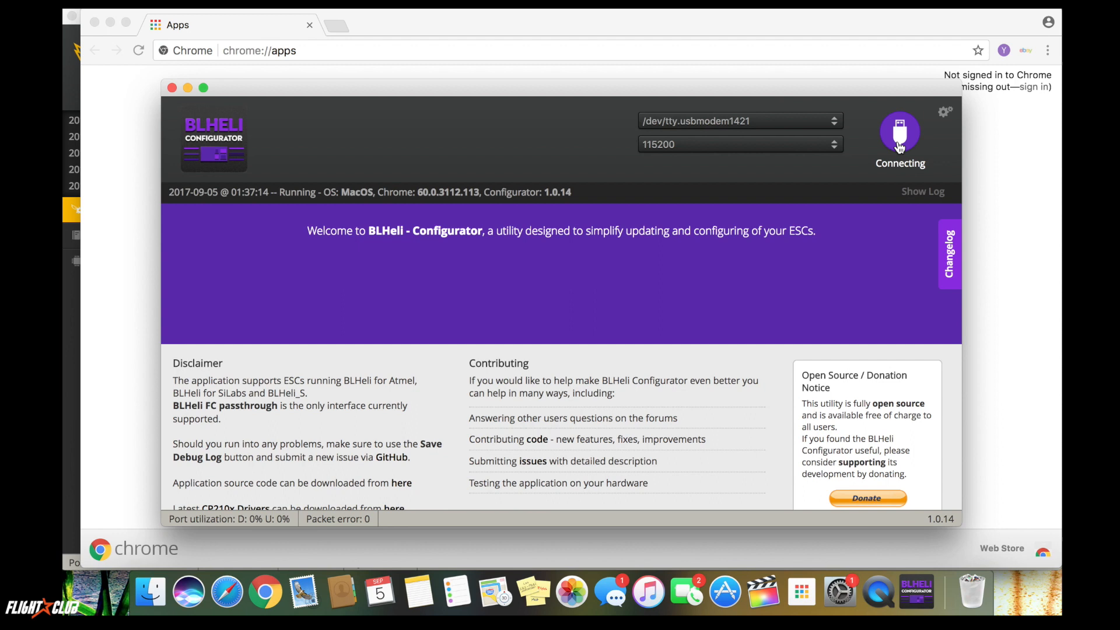
pyautogui.click(899, 134)
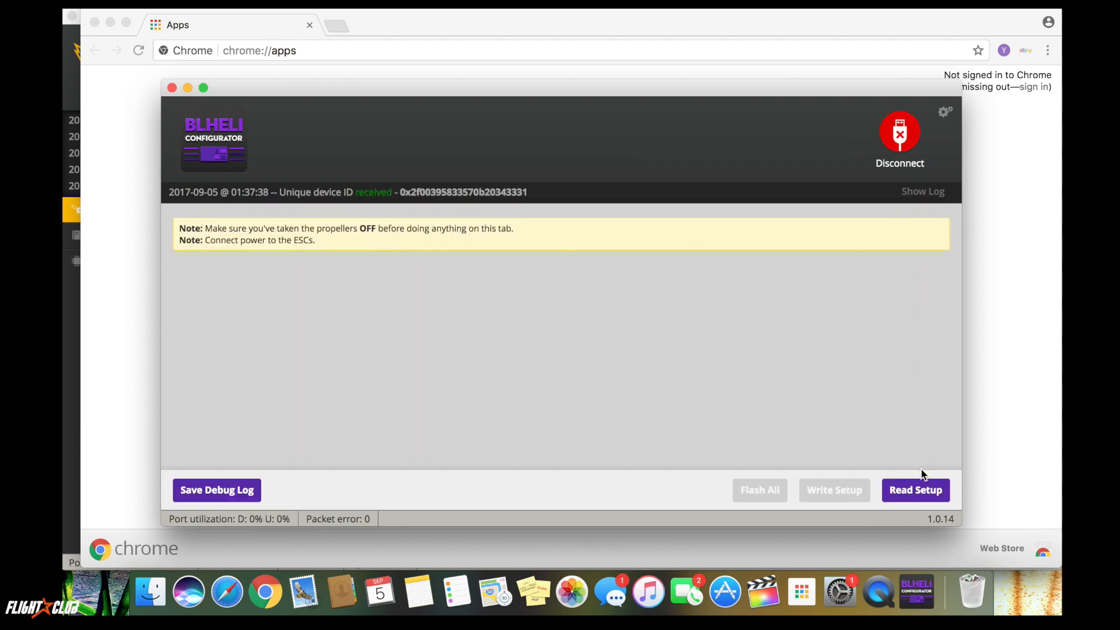
pyautogui.click(915, 490)
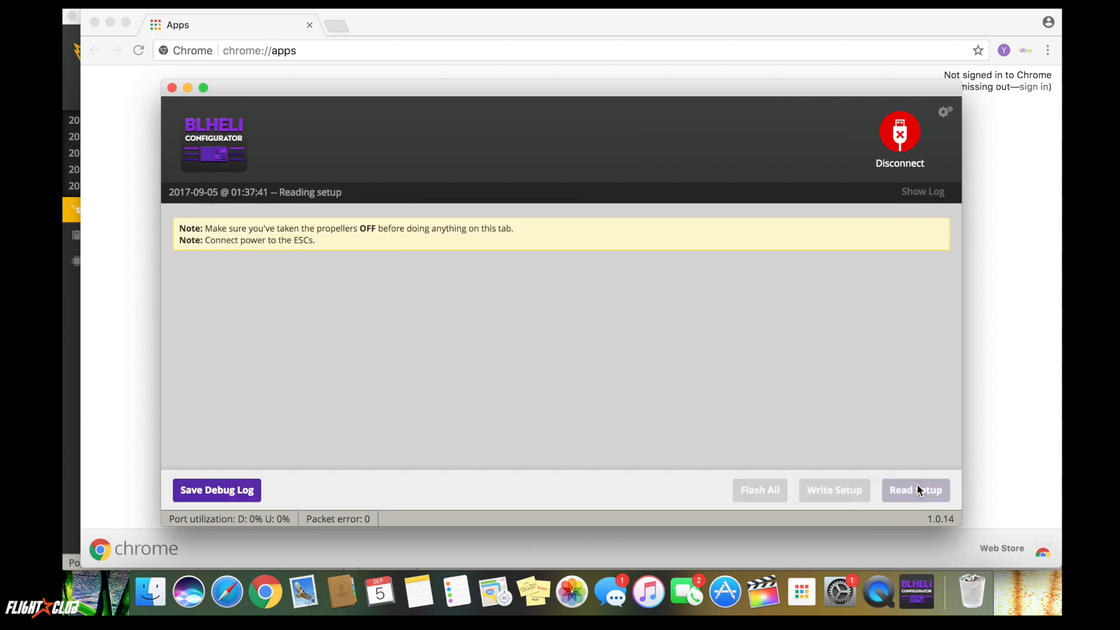
pyautogui.moveTo(380, 252)
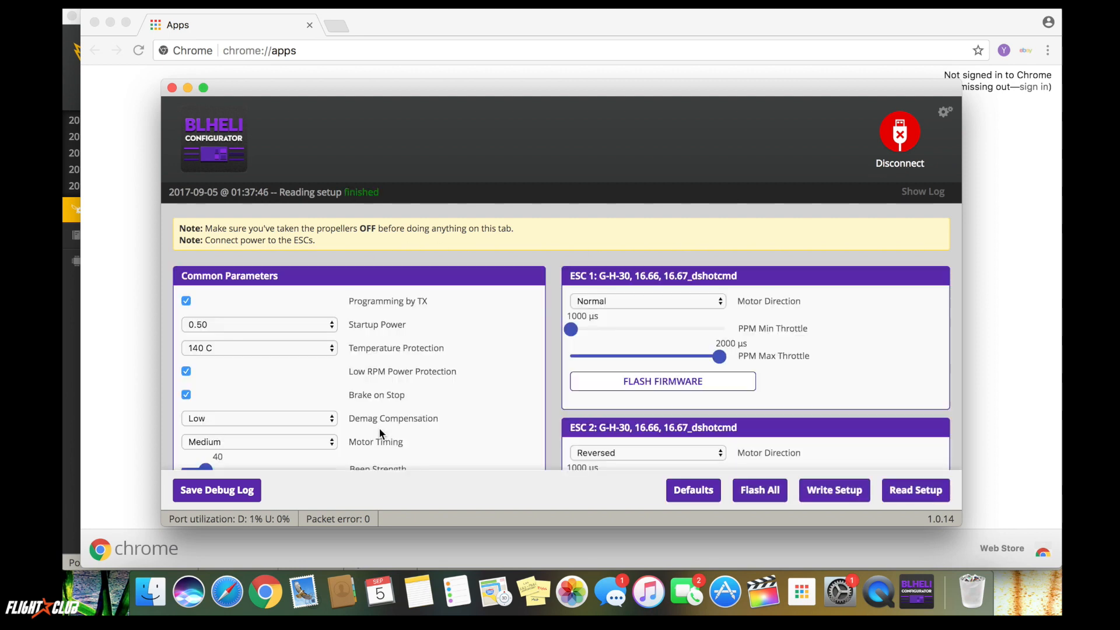
# Review Common Parameters and ESC 1–4 panels, then start Flash Firmware for the G-H-30 ESC.
pyautogui.scroll(-3)
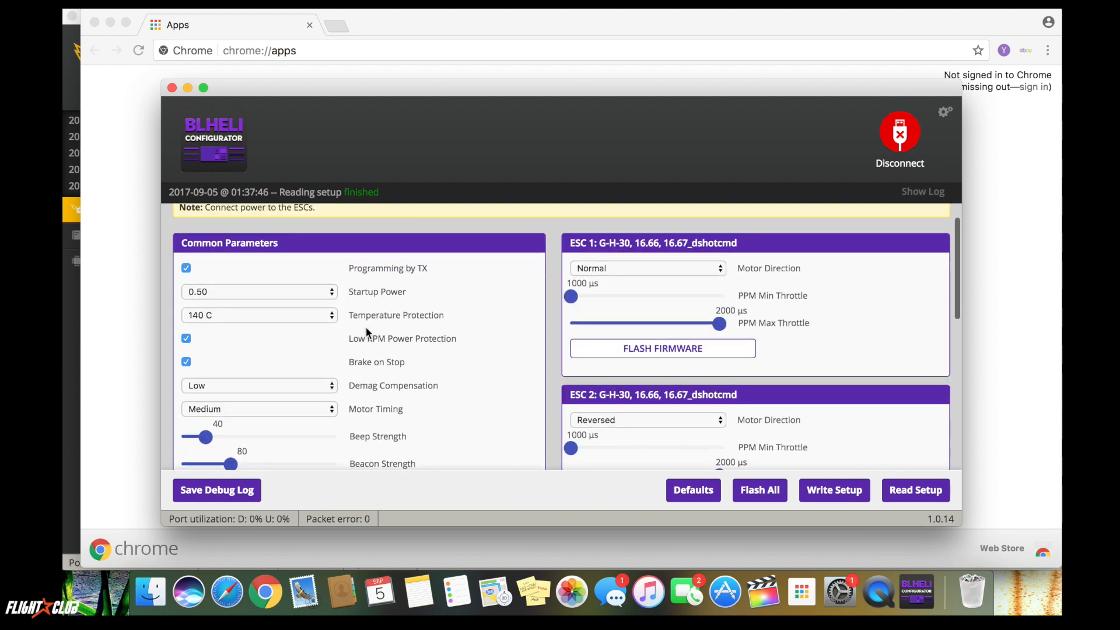
pyautogui.scroll(-3)
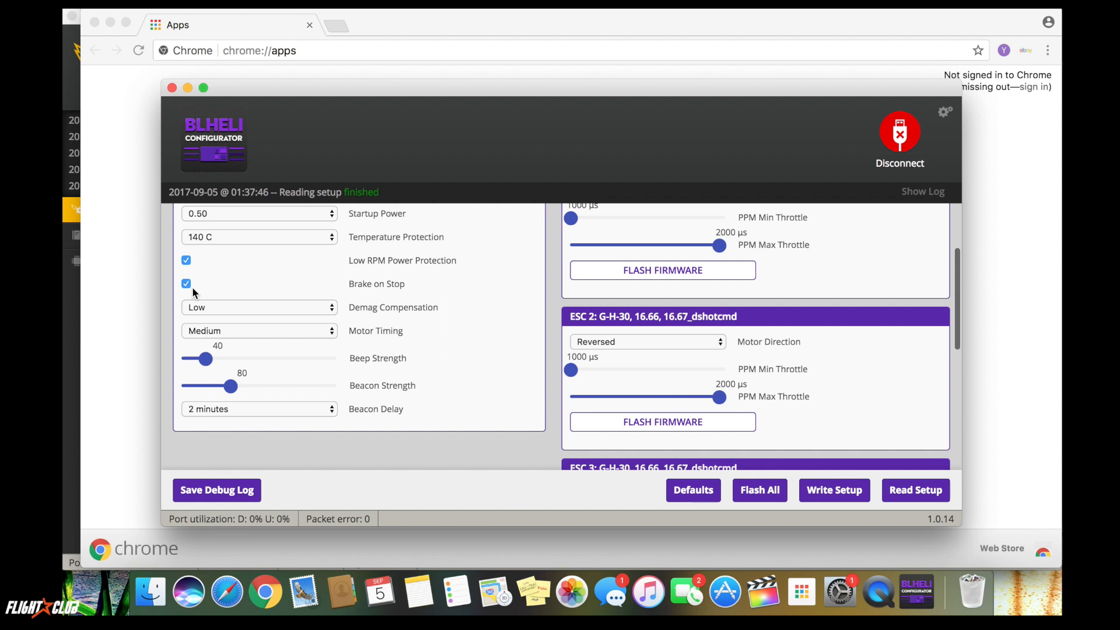
pyautogui.scroll(-3)
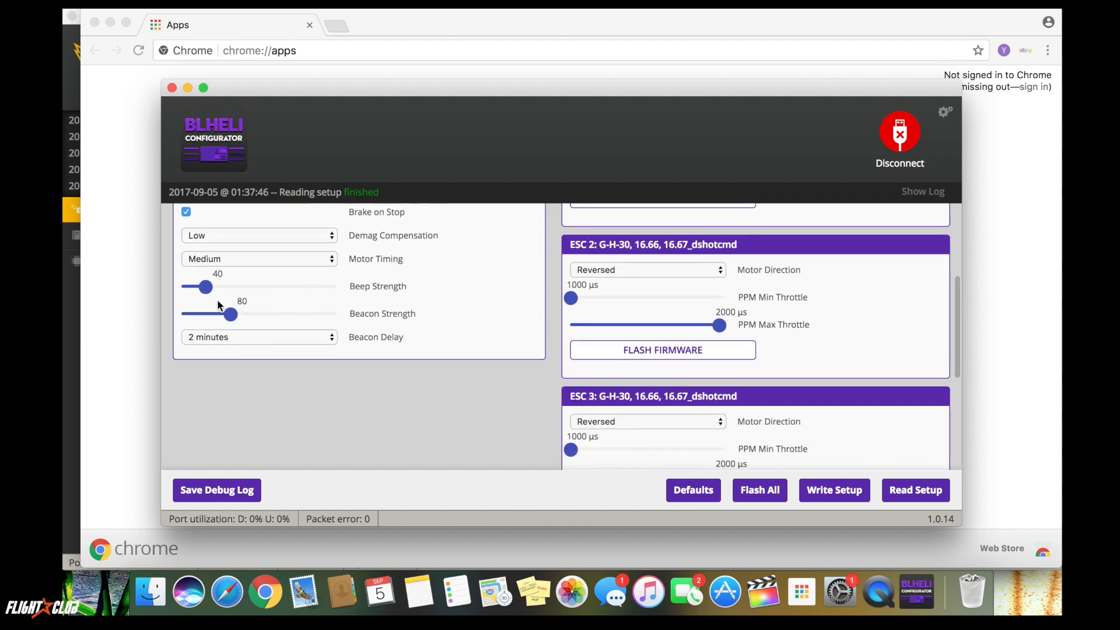
pyautogui.moveTo(282, 313)
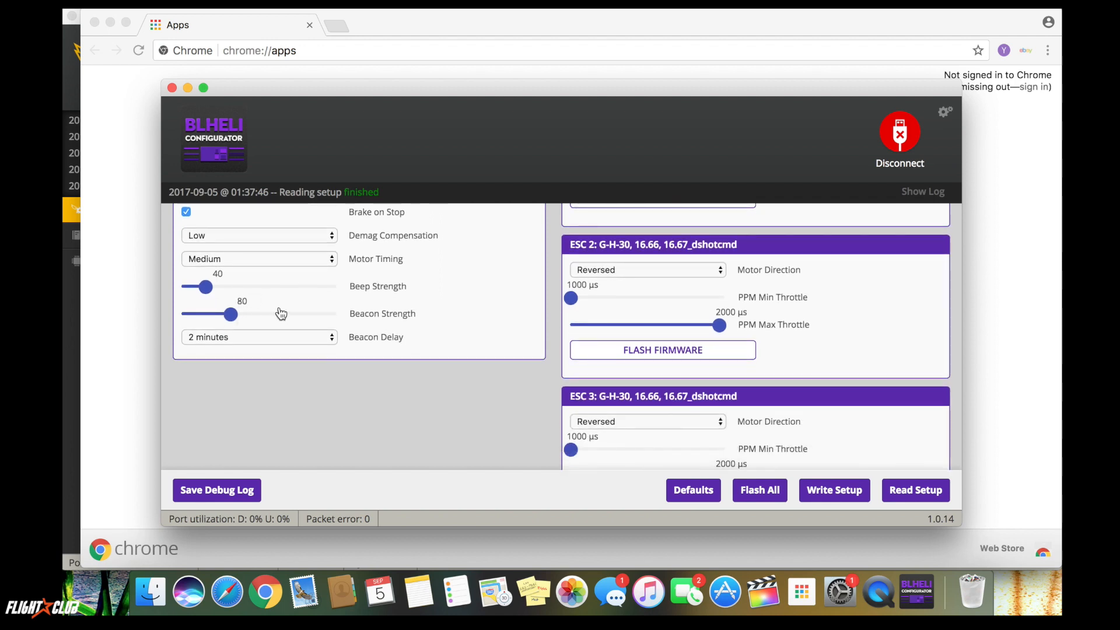
pyautogui.moveTo(224, 343)
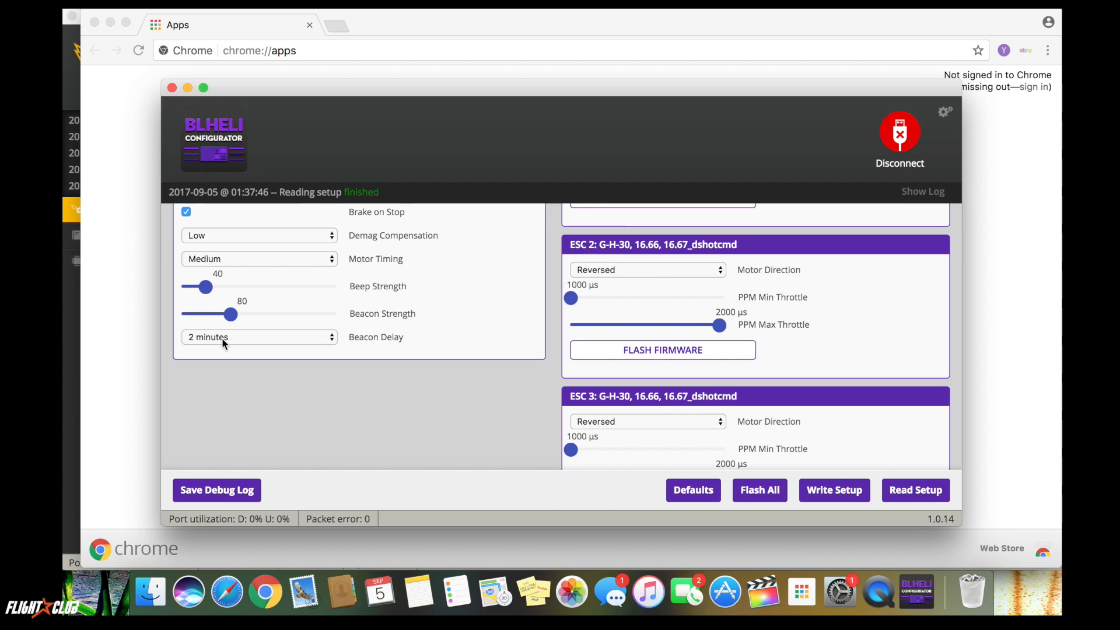
pyautogui.moveTo(229, 343)
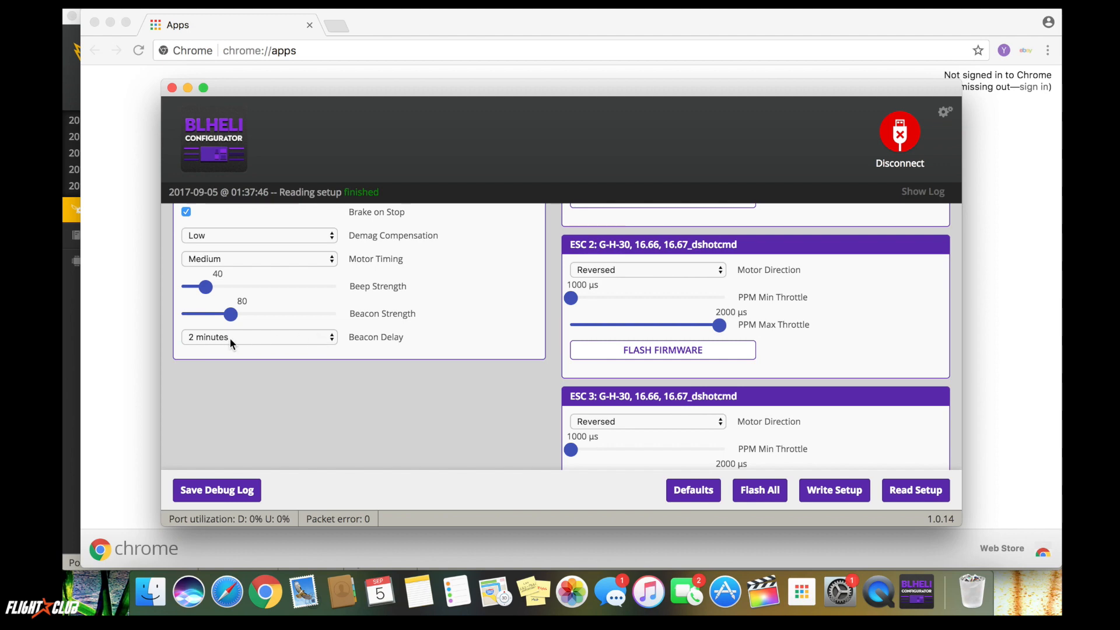
pyautogui.moveTo(414, 376)
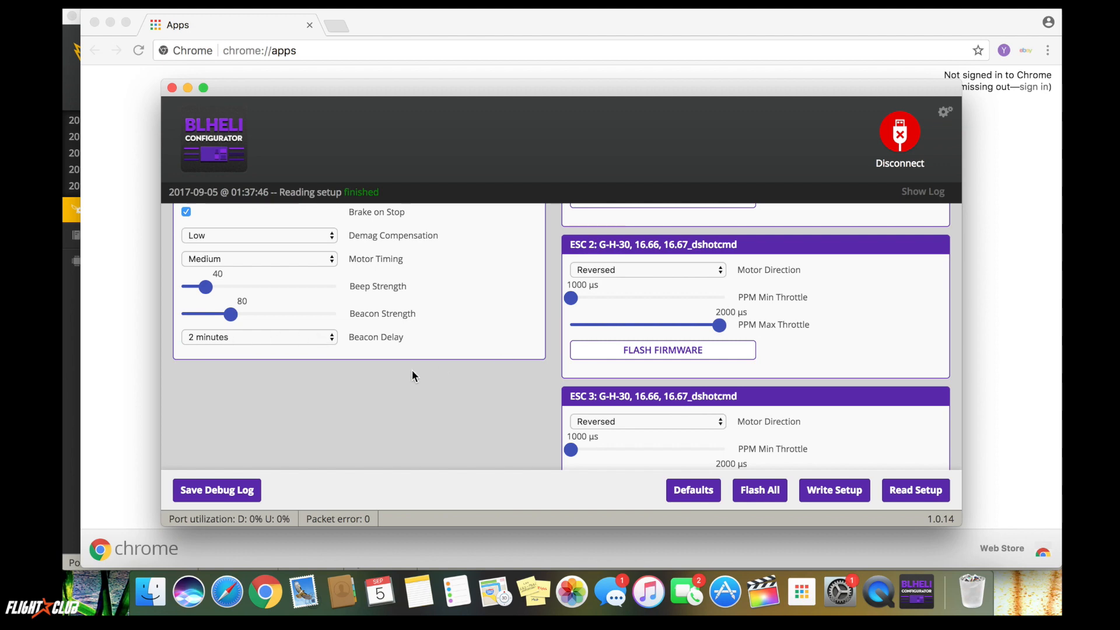
pyautogui.scroll(3)
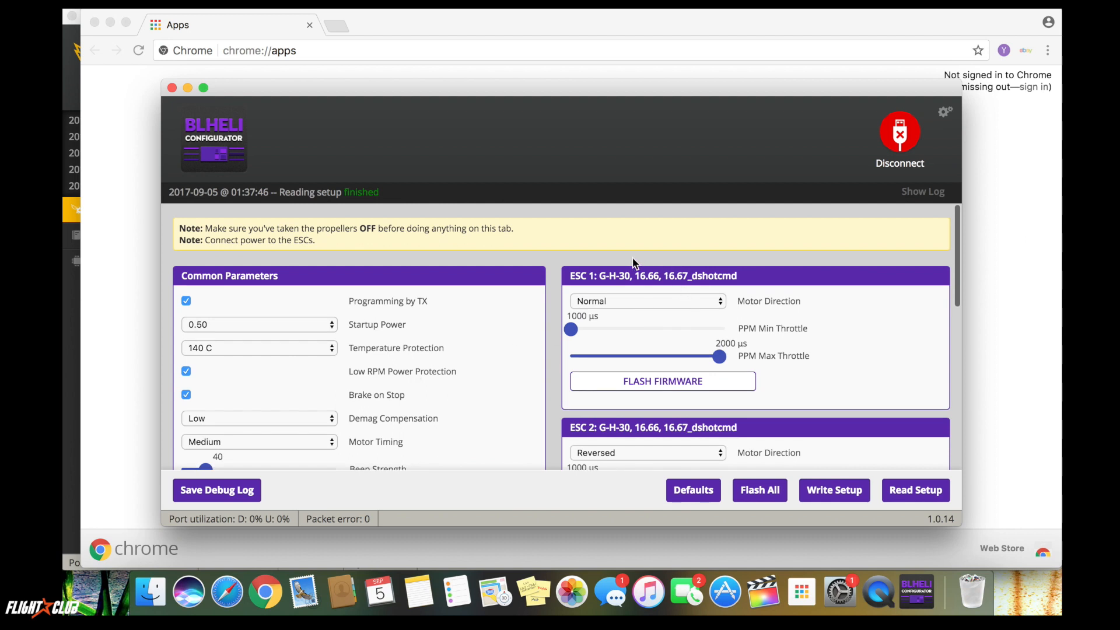
pyautogui.moveTo(597, 287)
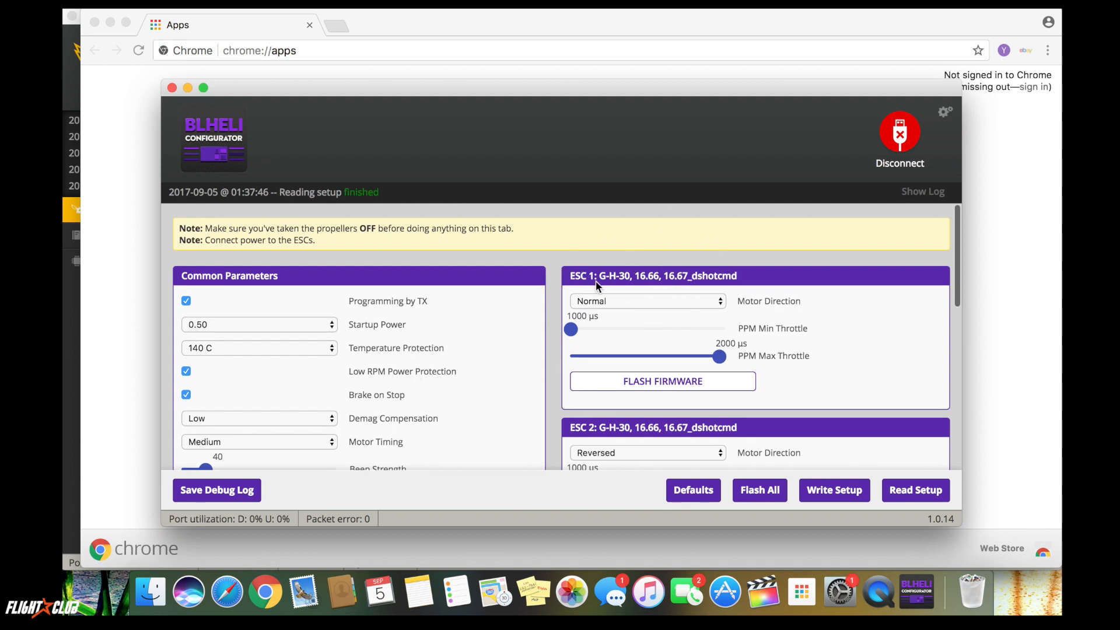
pyautogui.moveTo(710, 268)
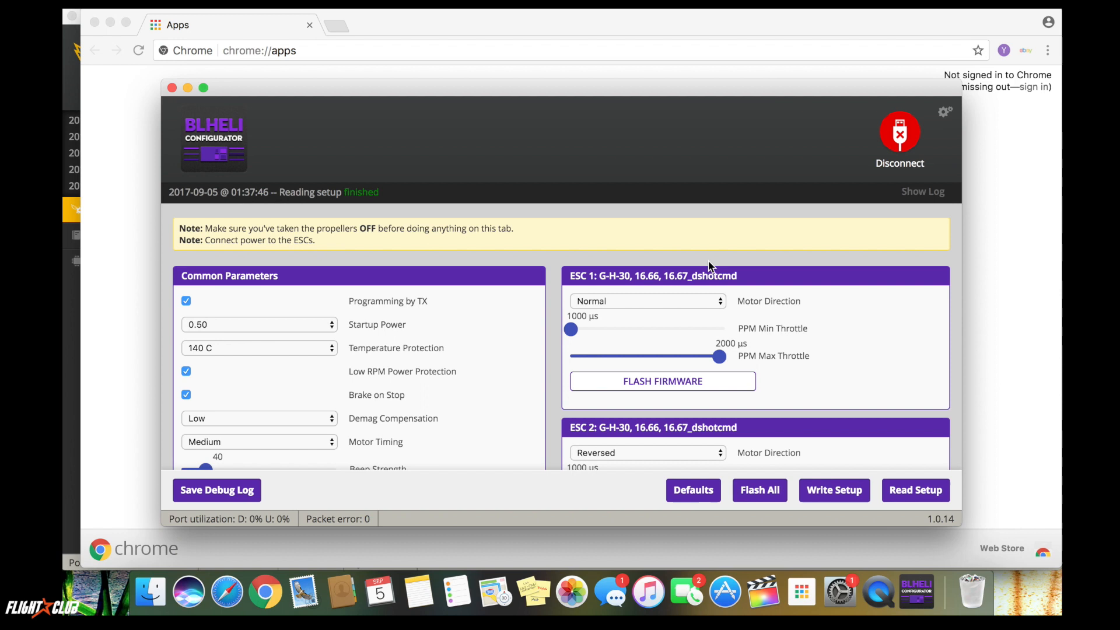
pyautogui.moveTo(656, 289)
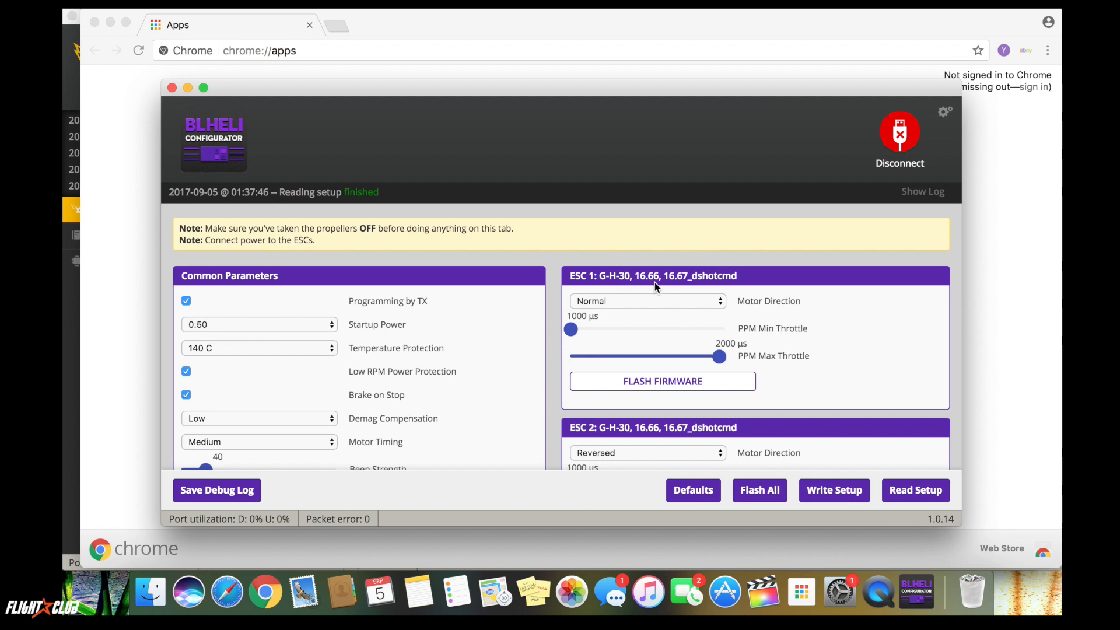
pyautogui.moveTo(689, 287)
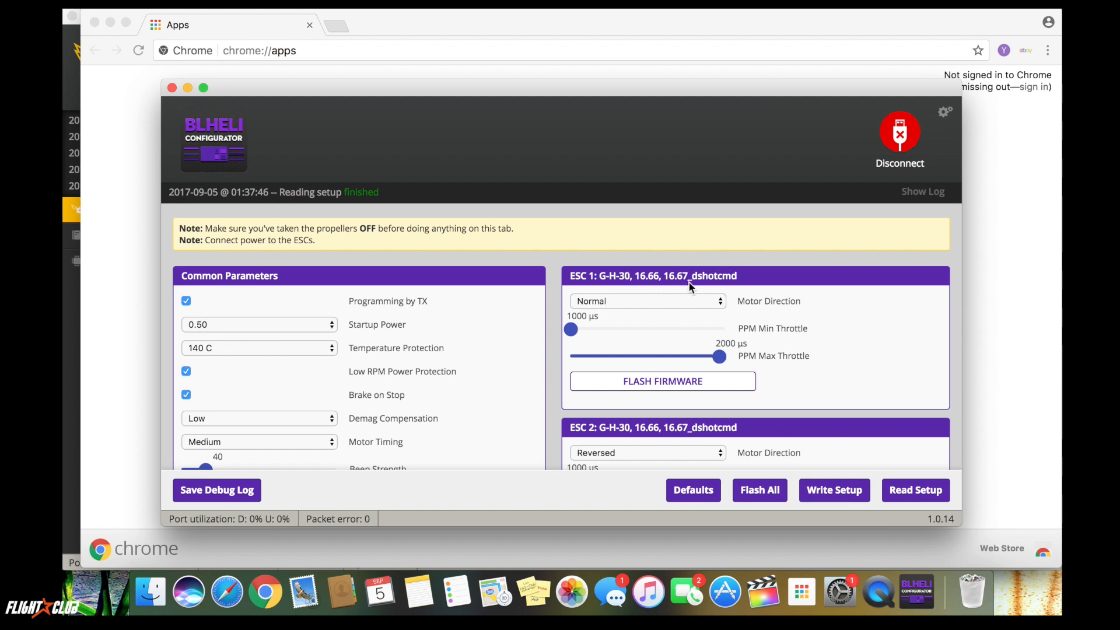
pyautogui.moveTo(721, 332)
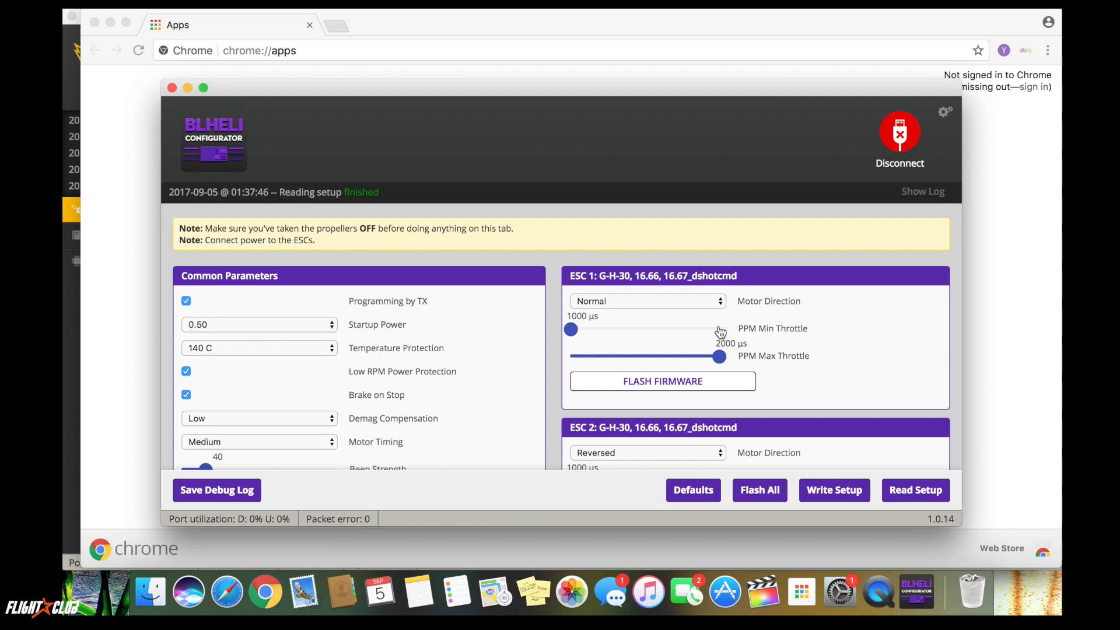
pyautogui.scroll(-3)
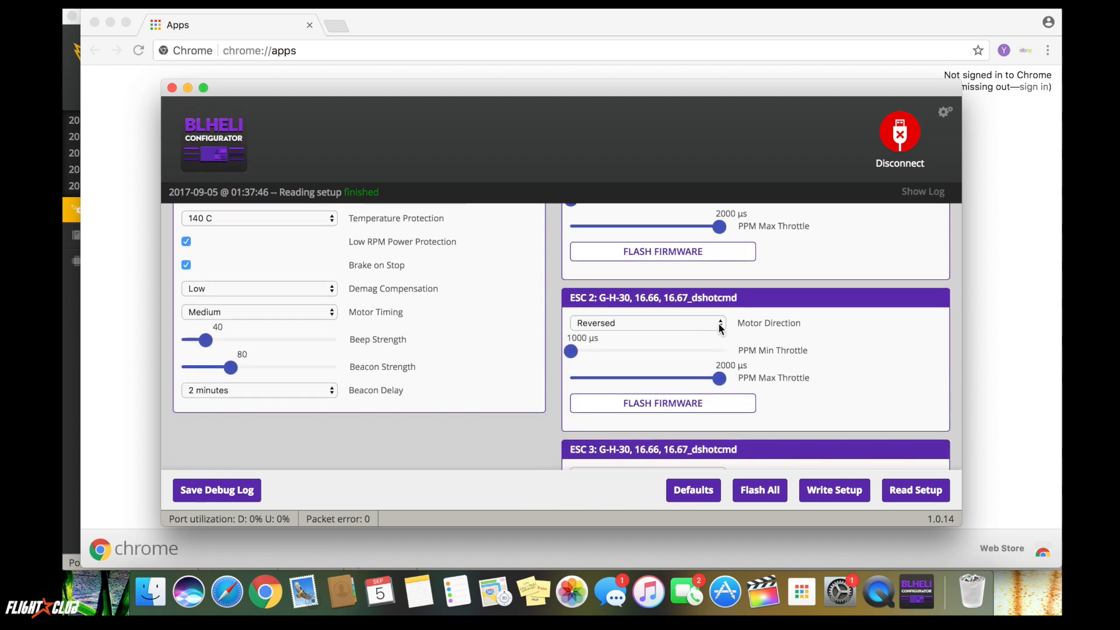
pyautogui.click(661, 403)
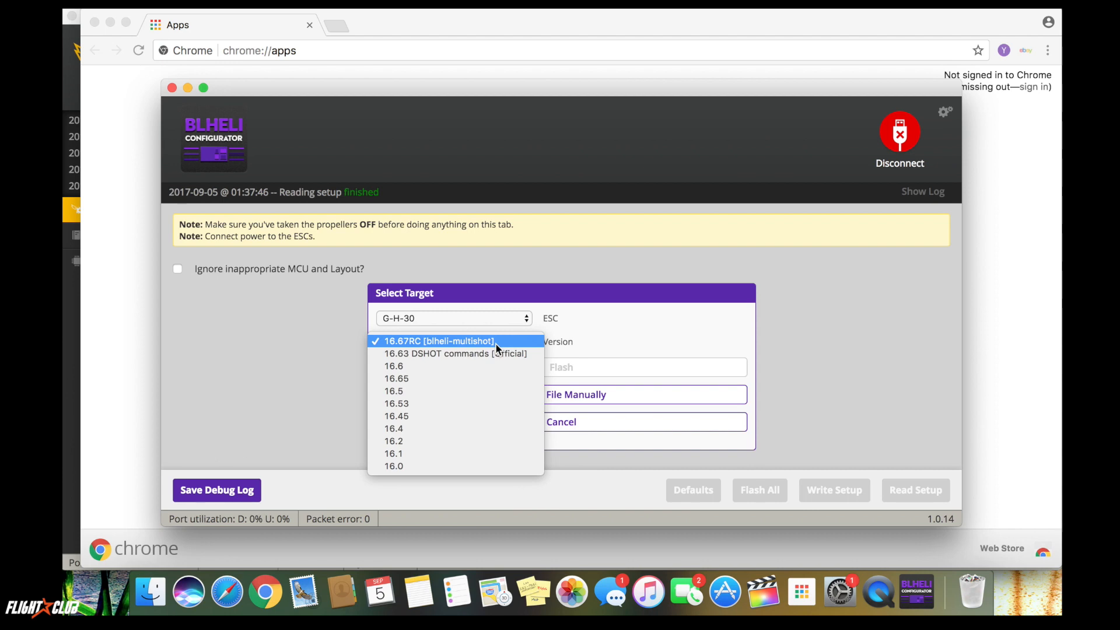
# Browse the 16.67RC blheli-multishot version, cancel the flash, and disconnect from the flight controller.
pyautogui.click(440, 340)
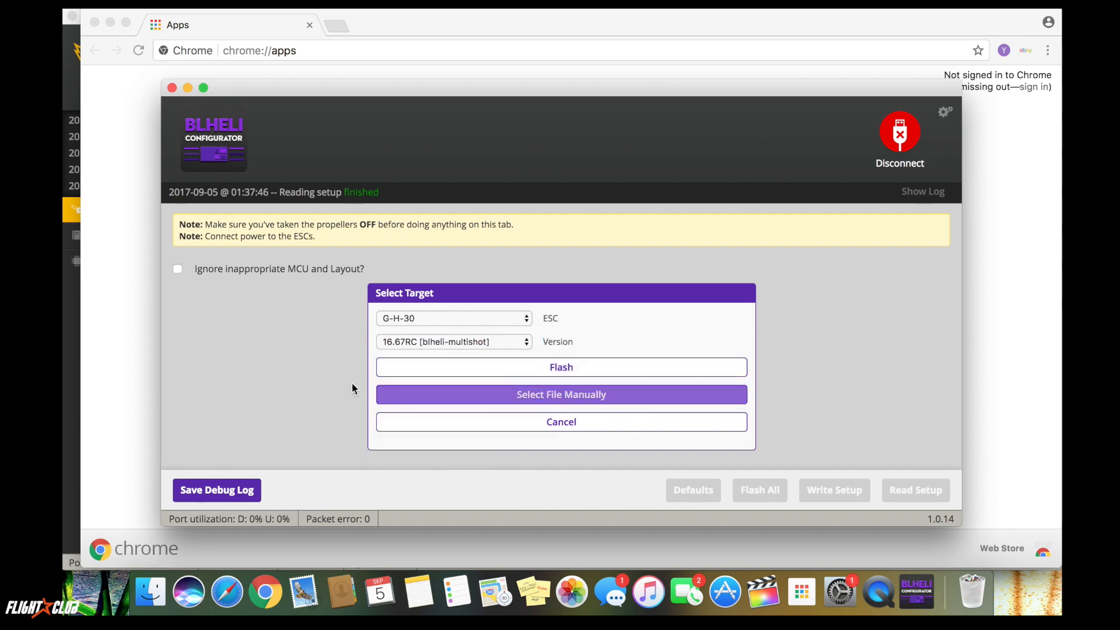
pyautogui.click(561, 421)
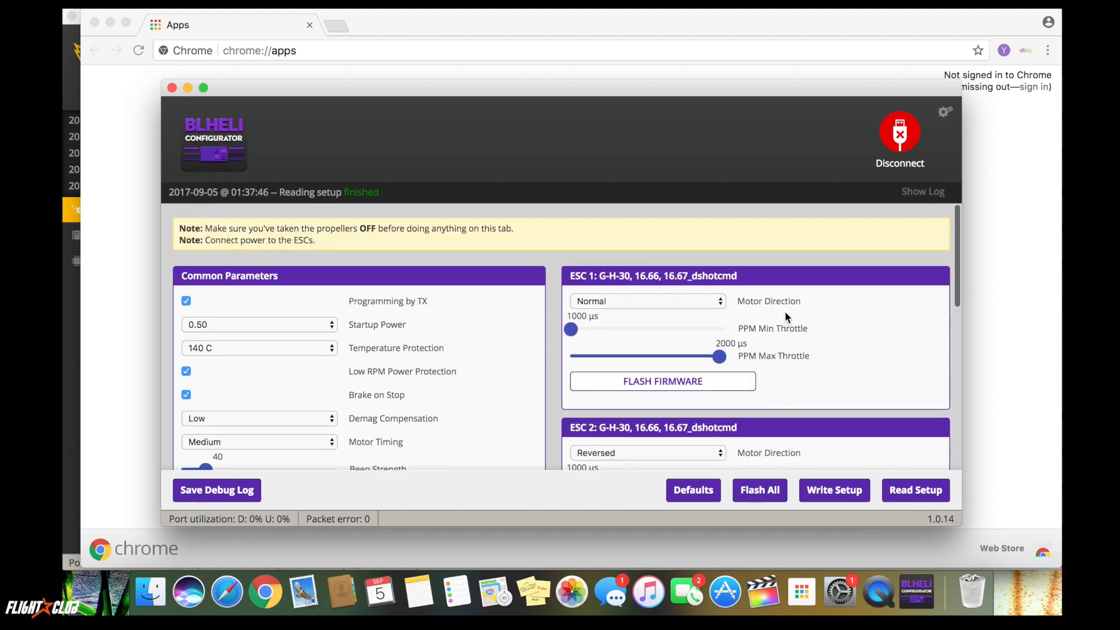
pyautogui.scroll(-3)
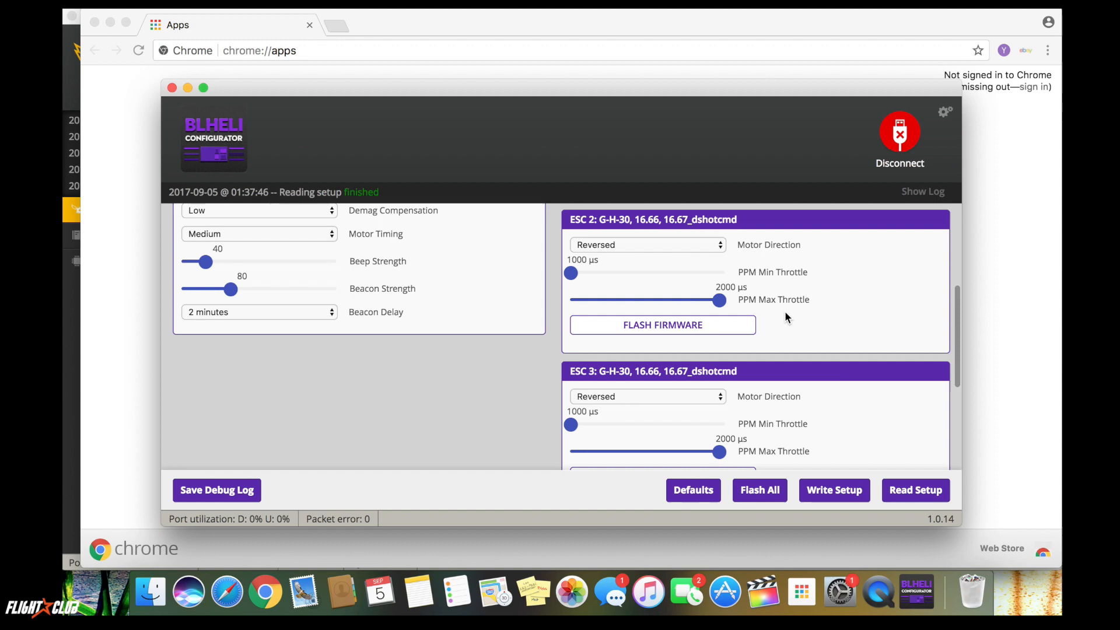
pyautogui.scroll(-3)
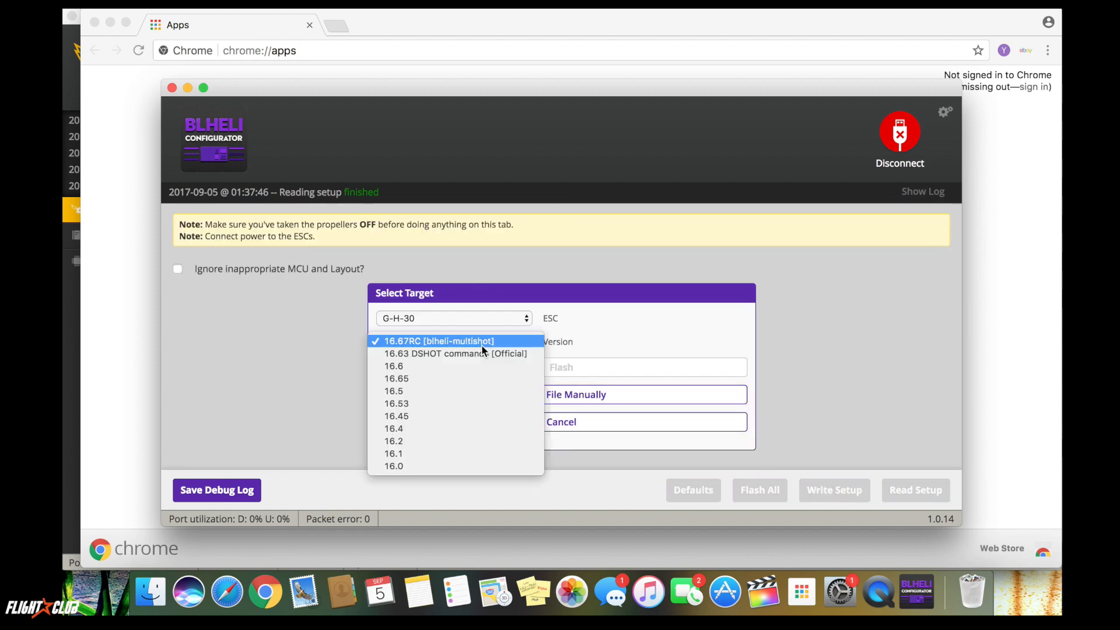
pyautogui.click(454, 342)
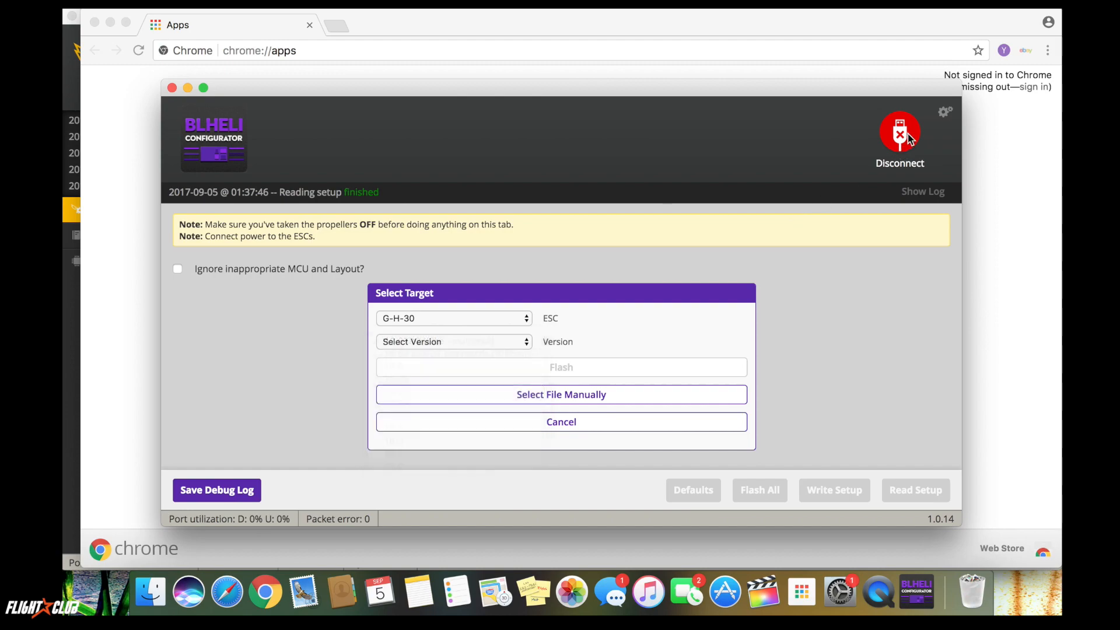
pyautogui.click(899, 133)
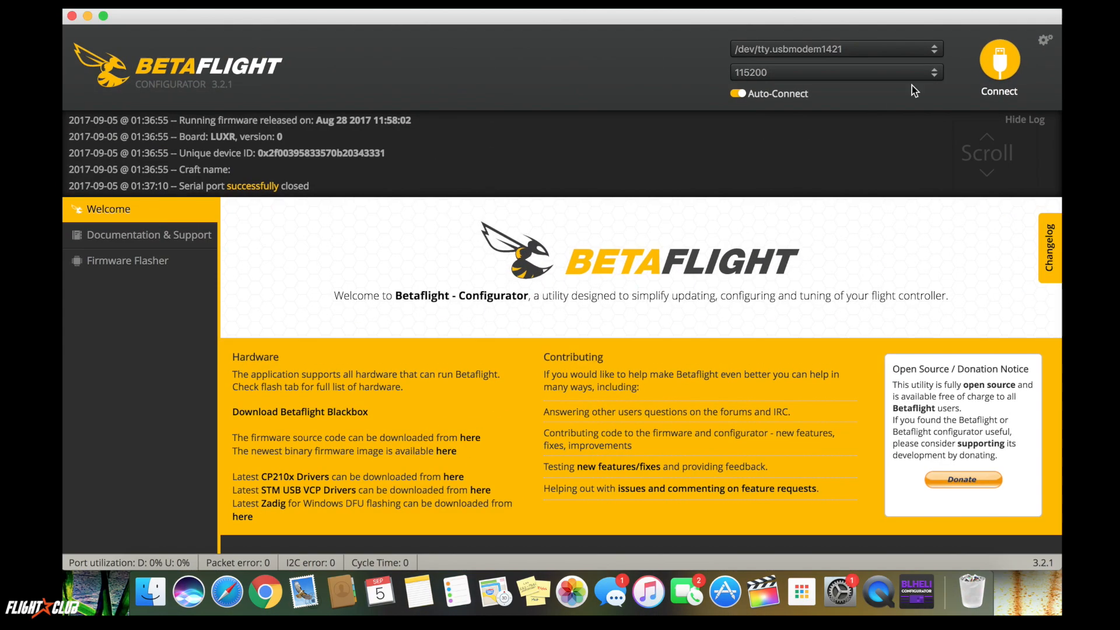
# Reconnect Betaflight Configurator to the board and view the Ports settings with UART4 Serial RX.
pyautogui.click(999, 64)
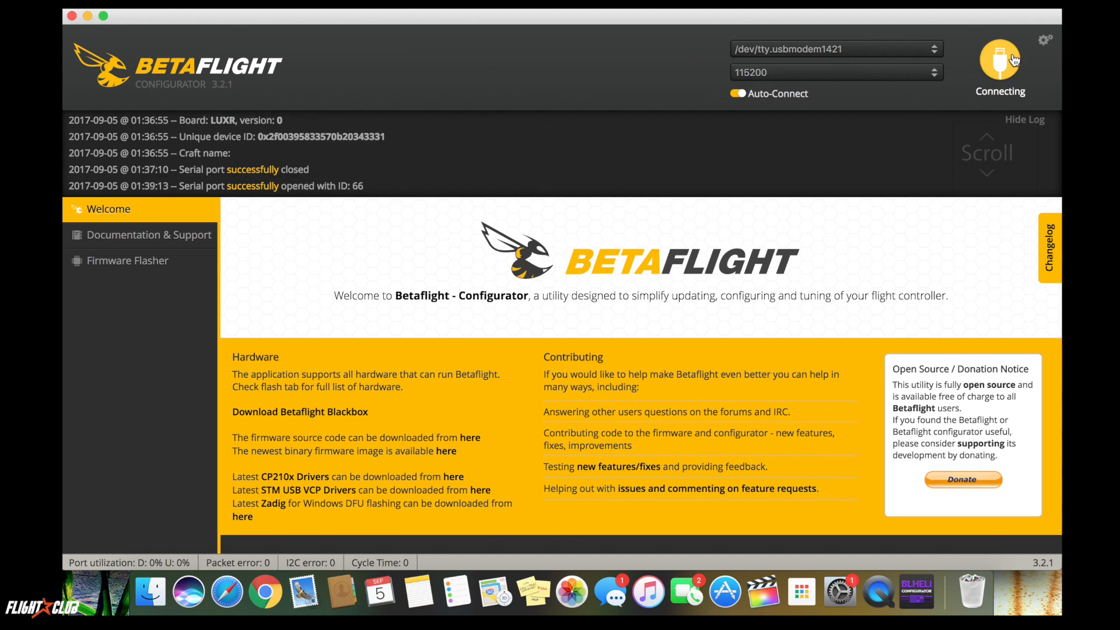
pyautogui.click(1000, 64)
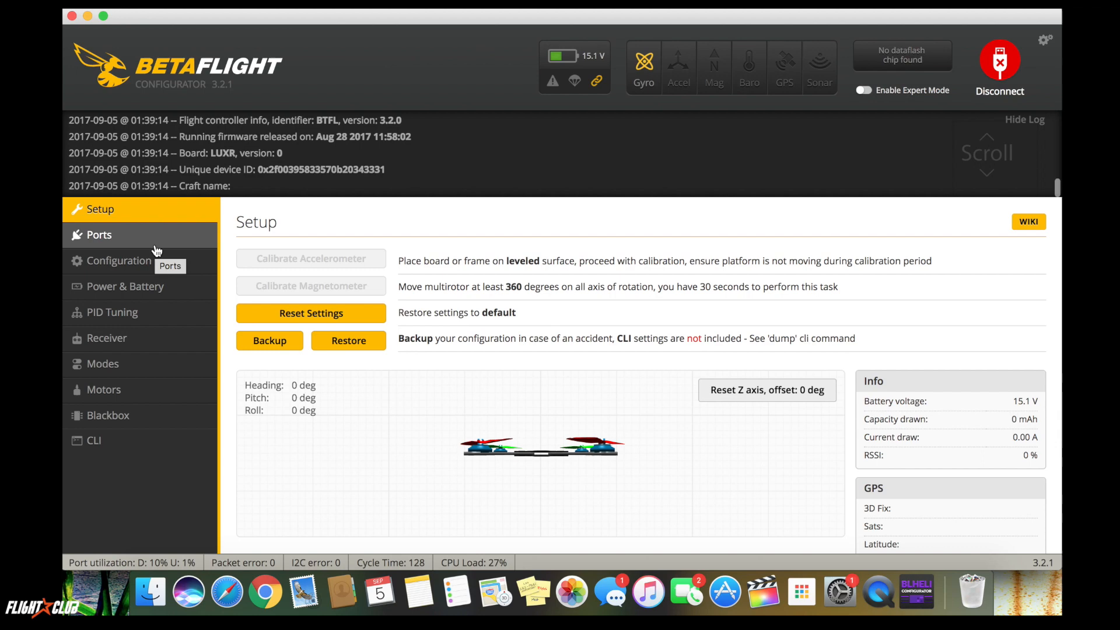
pyautogui.click(98, 234)
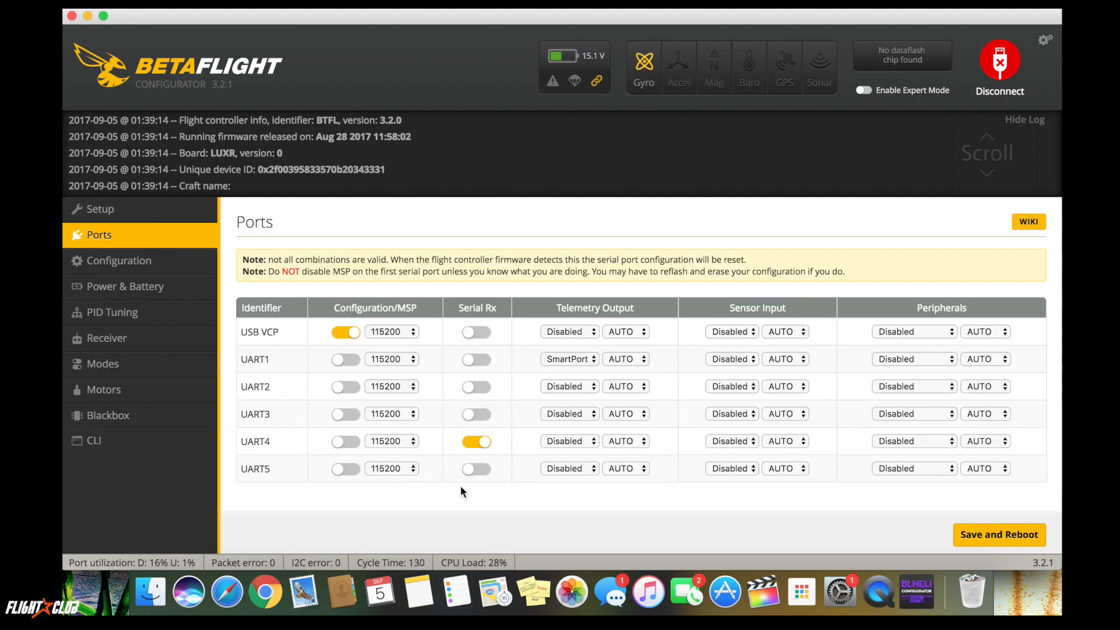
pyautogui.moveTo(120, 292)
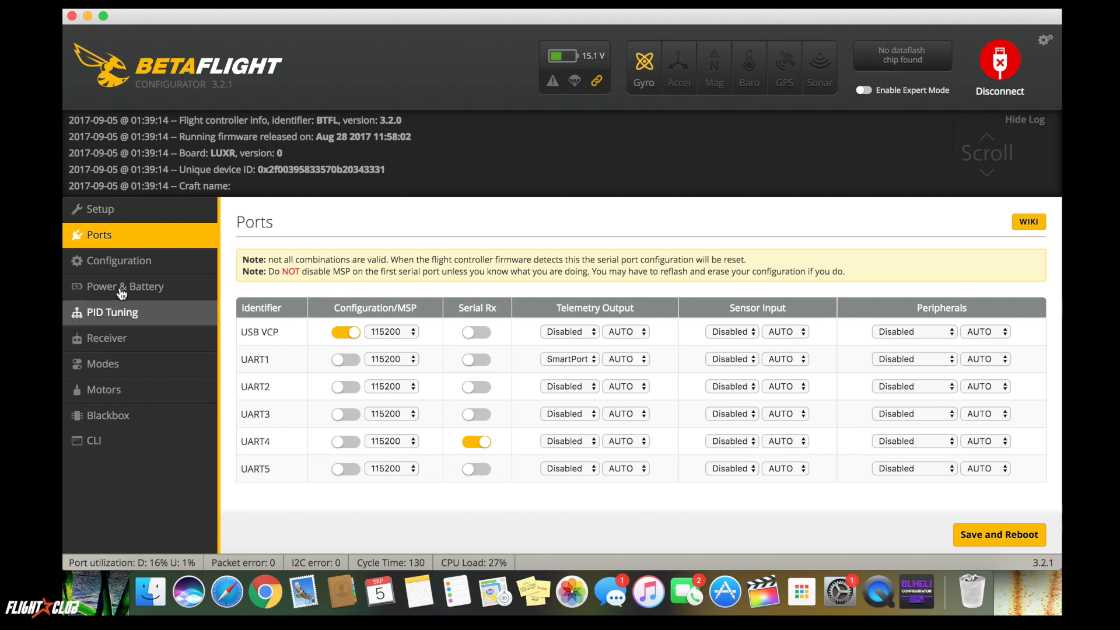
pyautogui.click(118, 260)
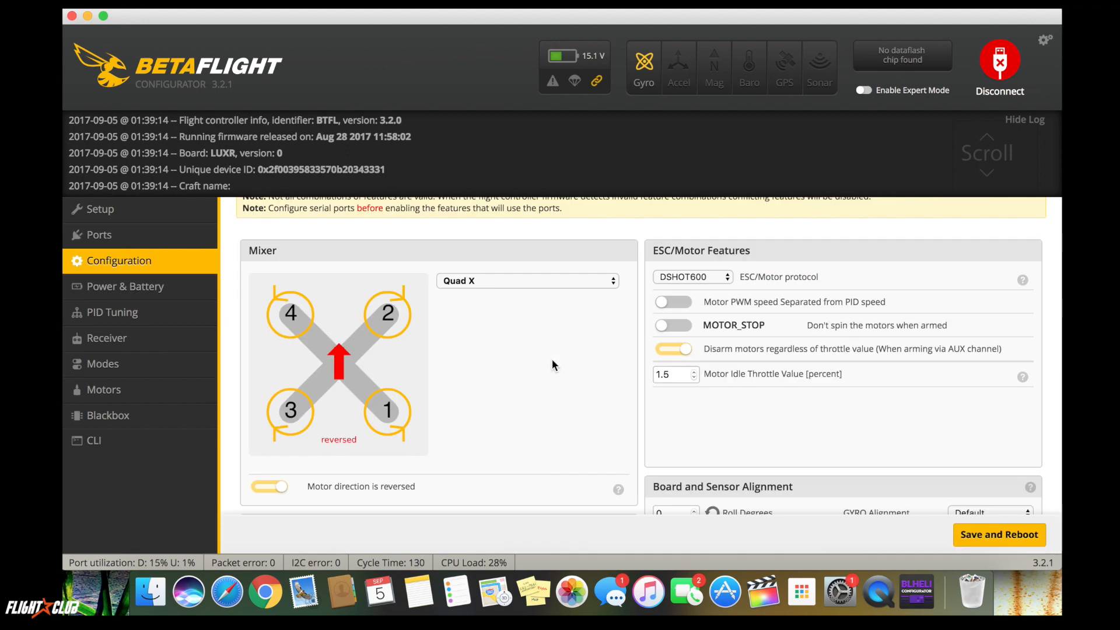
pyautogui.click(691, 277)
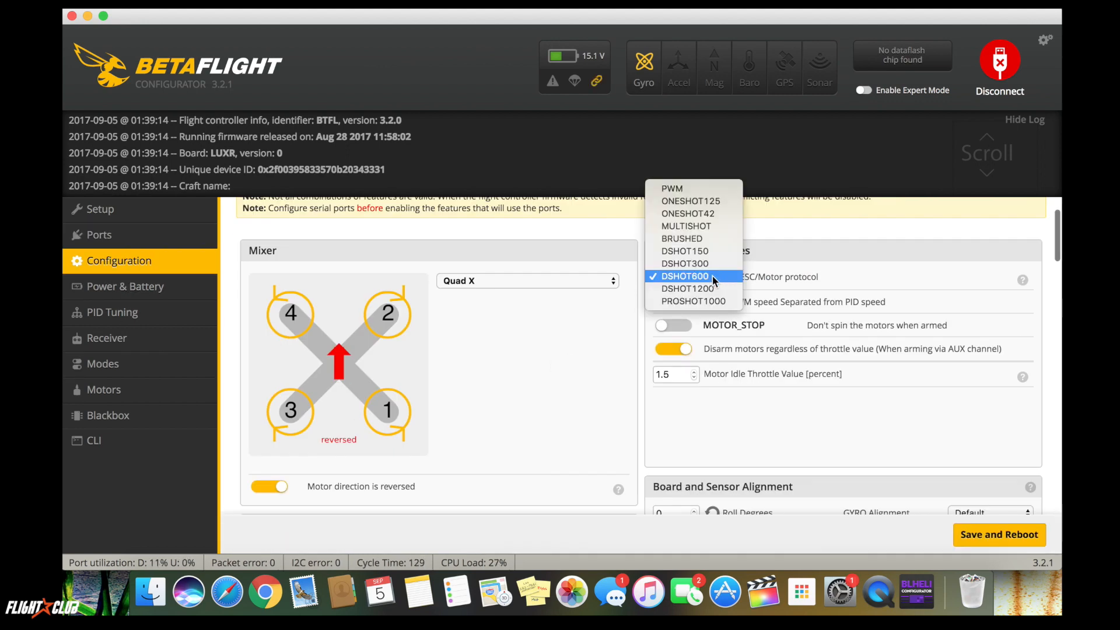
pyautogui.click(685, 275)
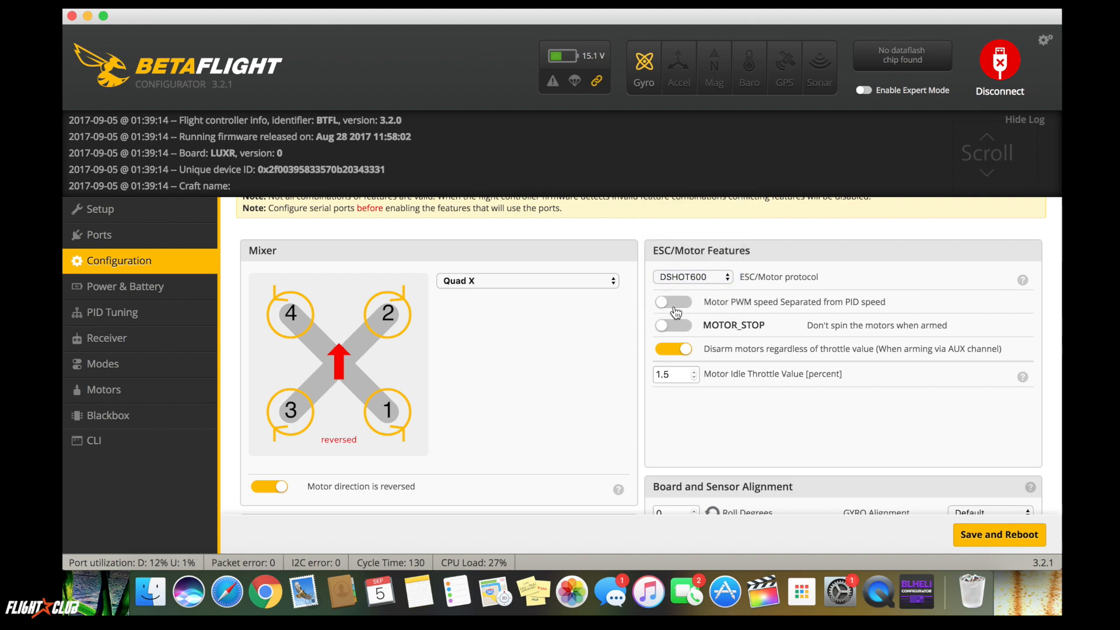
pyautogui.moveTo(676, 372)
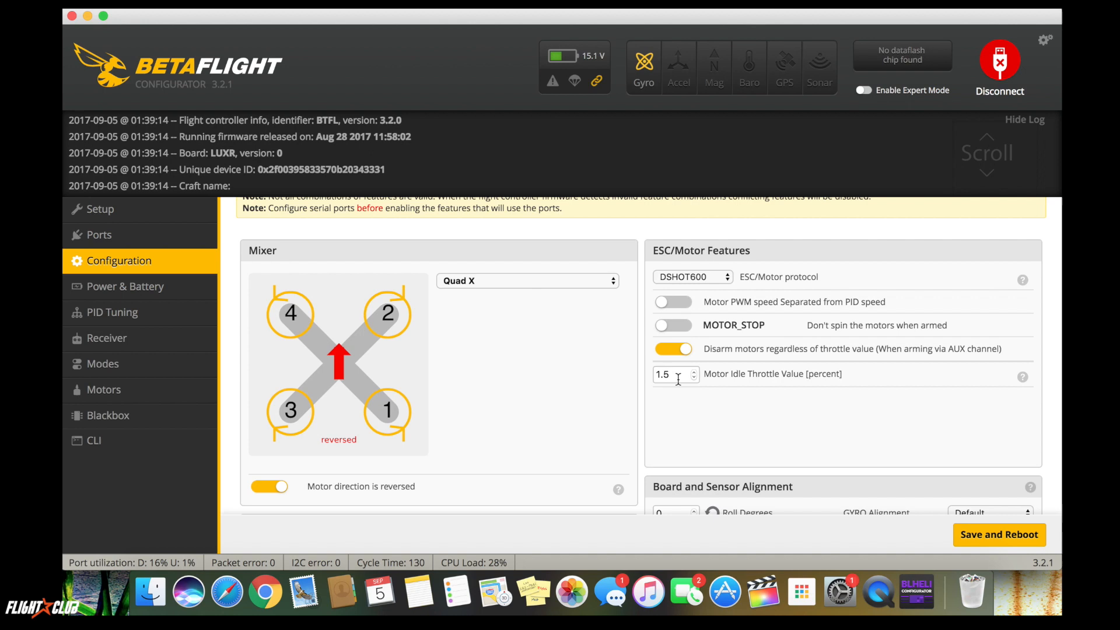
pyautogui.scroll(-3)
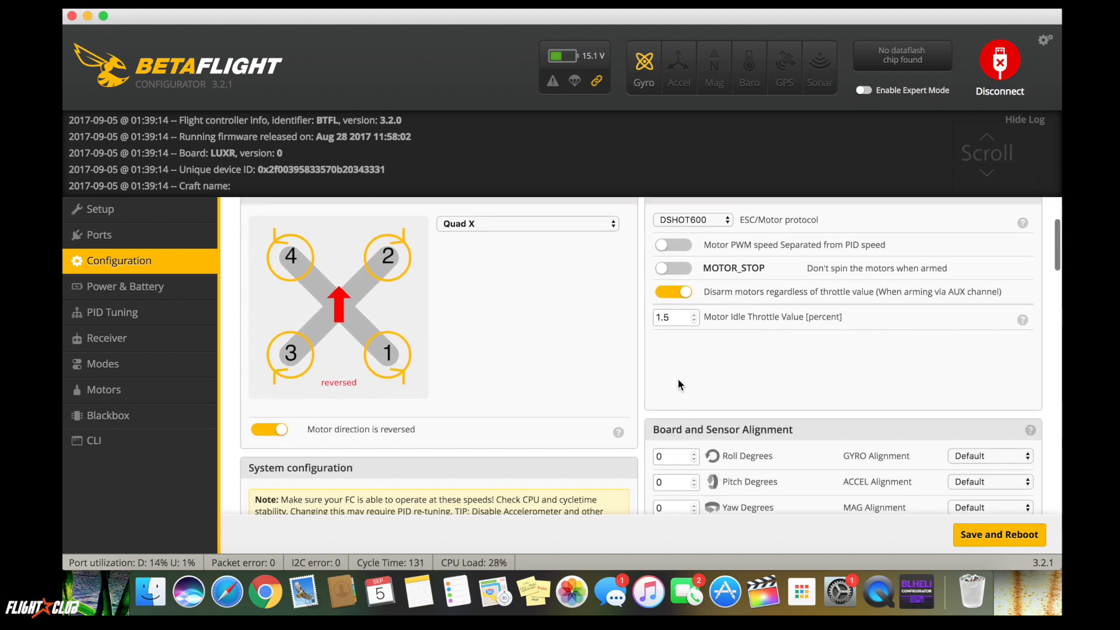
pyautogui.scroll(-3)
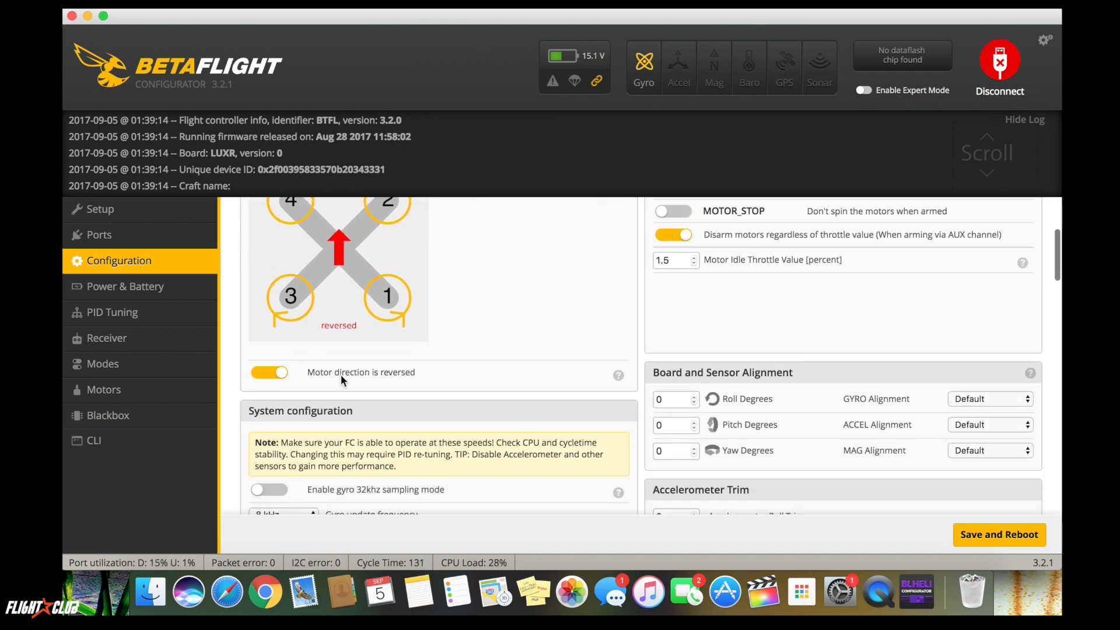
pyautogui.moveTo(407, 410)
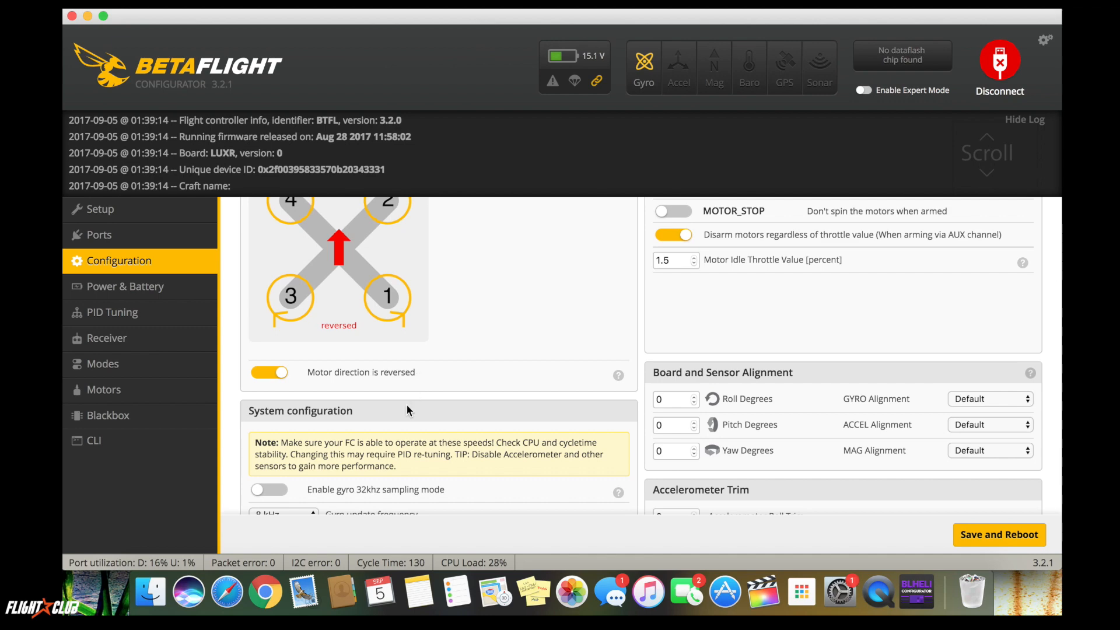
pyautogui.scroll(-3)
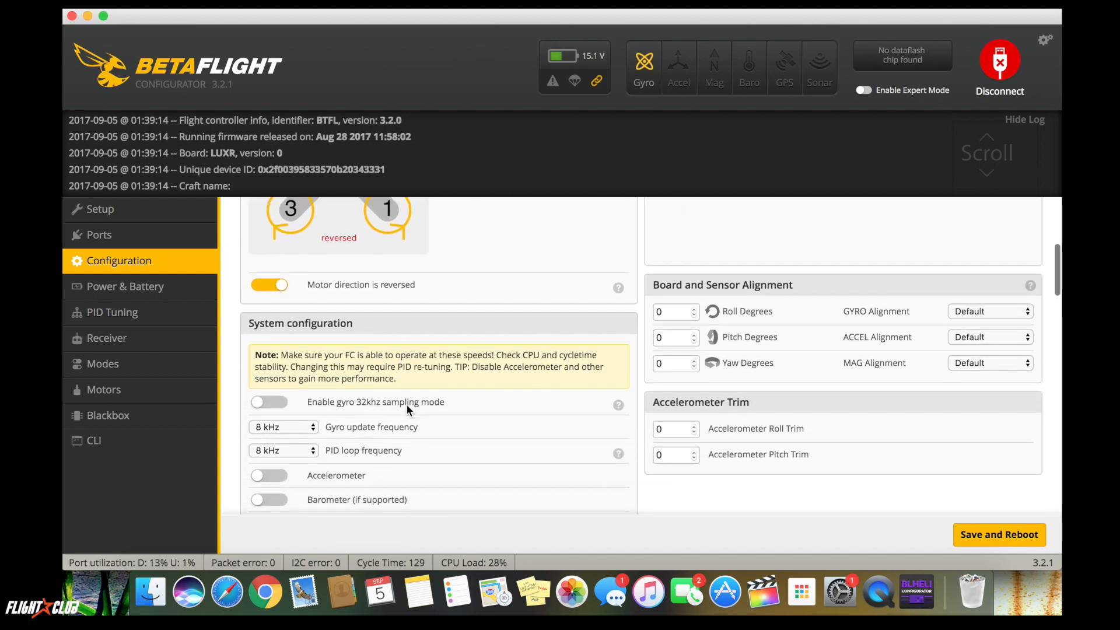
pyautogui.scroll(-3)
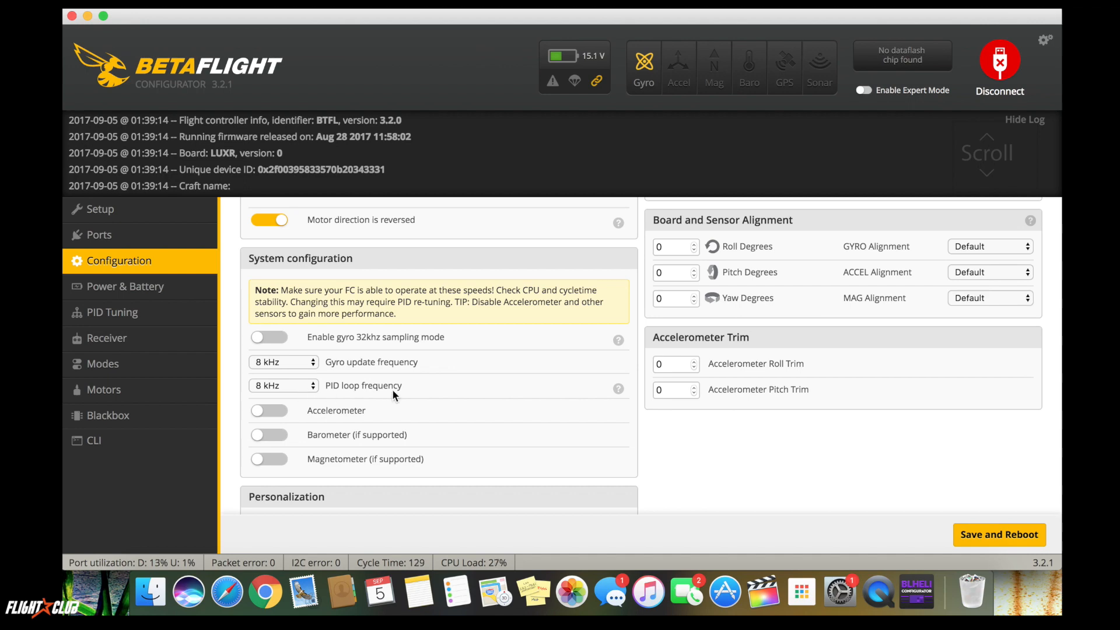
pyautogui.scroll(-3)
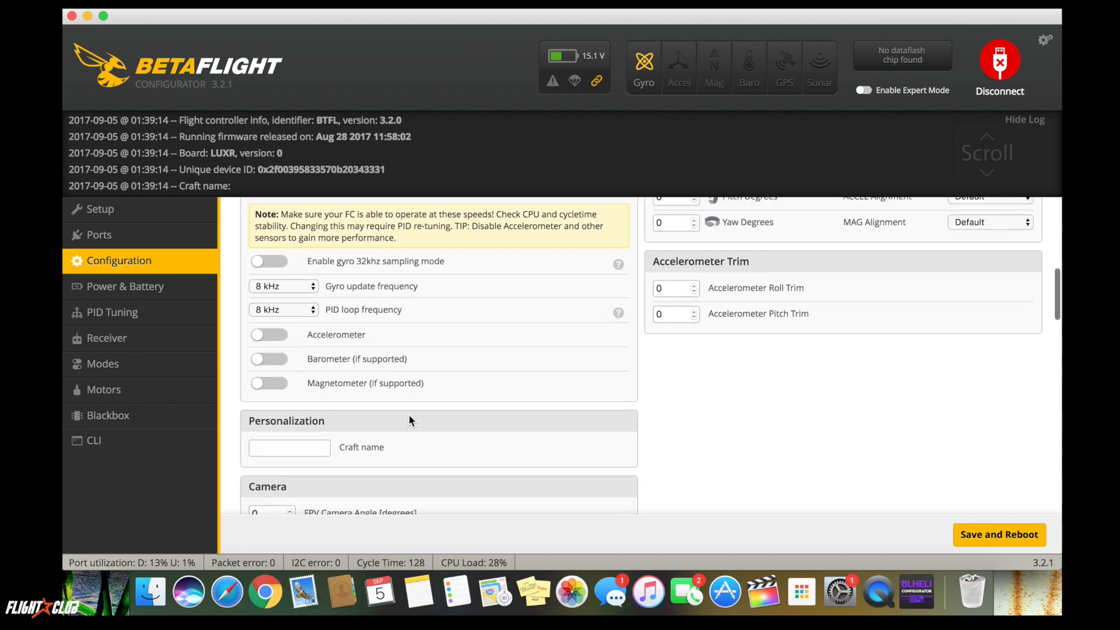
pyautogui.scroll(-3)
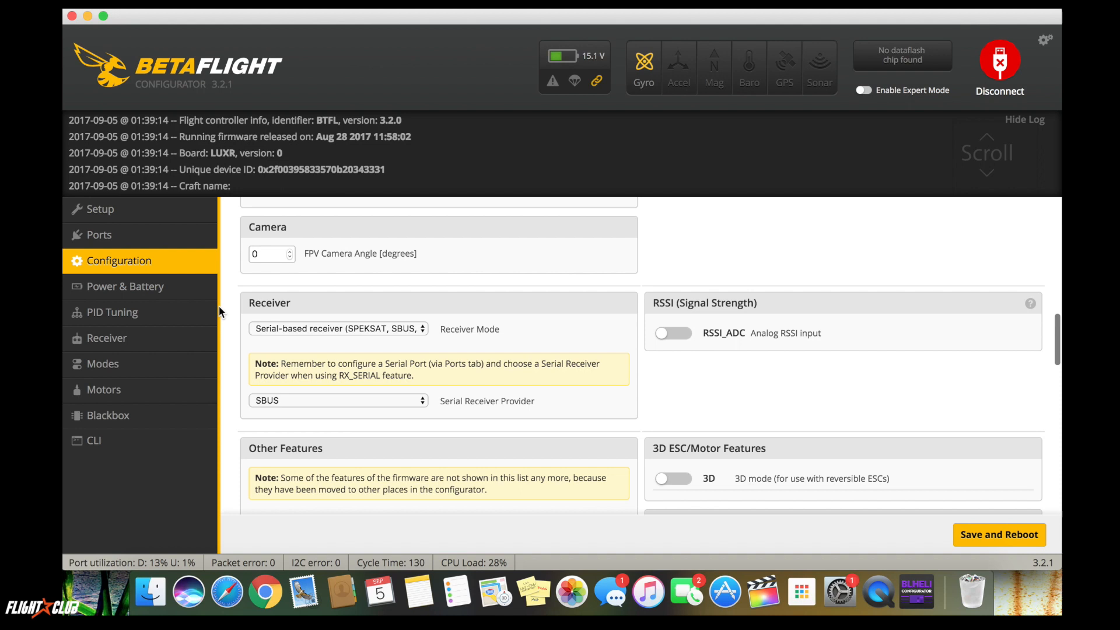
pyautogui.moveTo(168, 338)
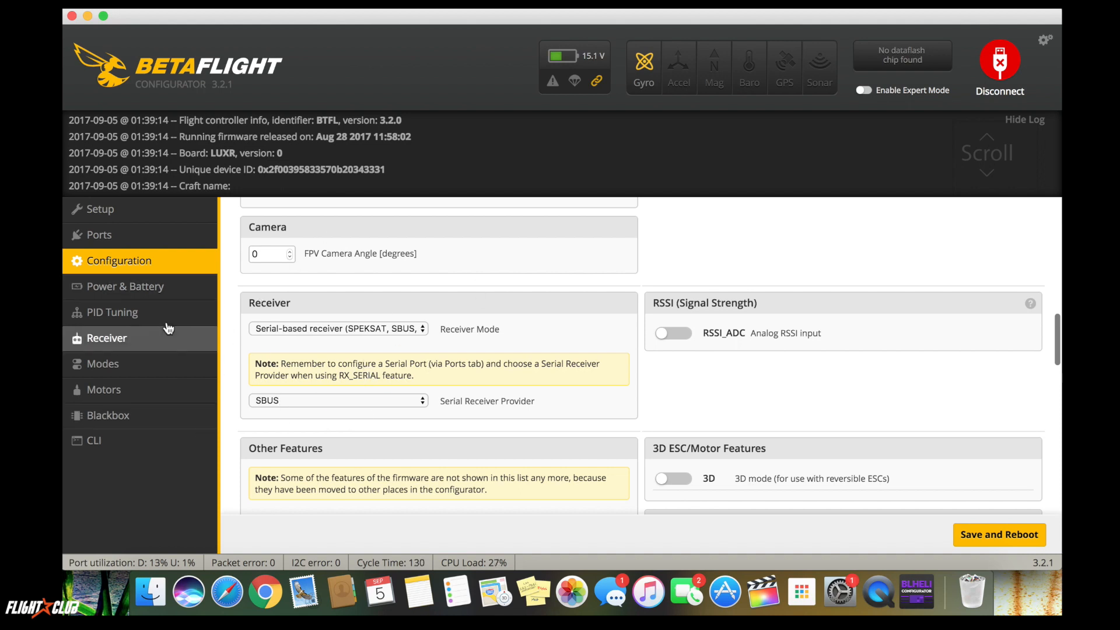
# Look over the PID tuning values, then move to the Modes switch assignments.
pyautogui.click(112, 313)
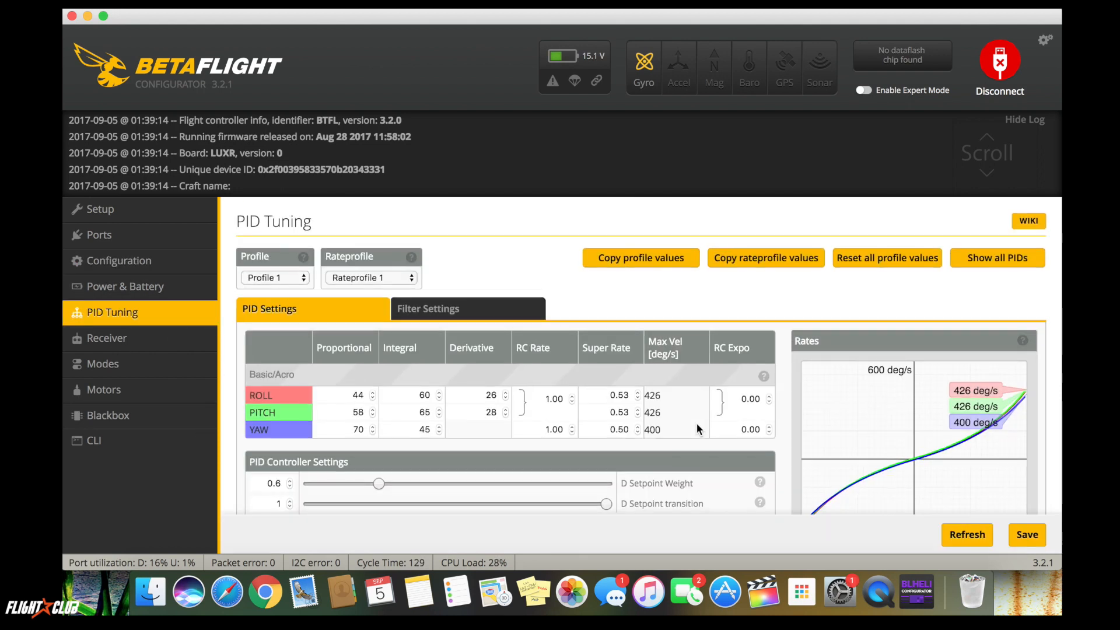
pyautogui.scroll(-3)
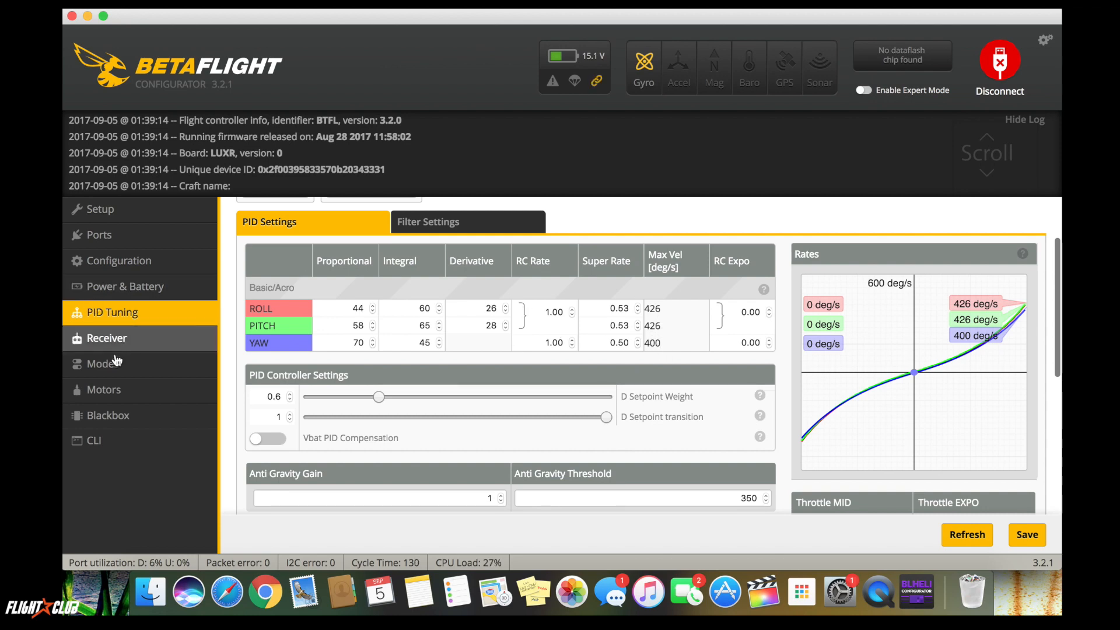
pyautogui.click(103, 364)
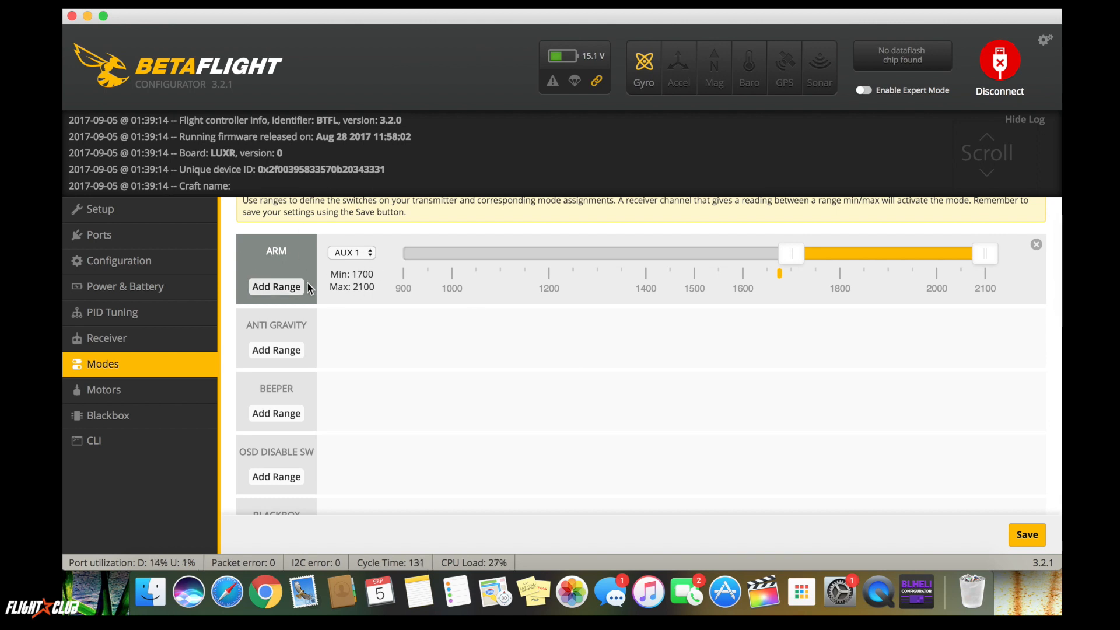
pyautogui.moveTo(893, 259)
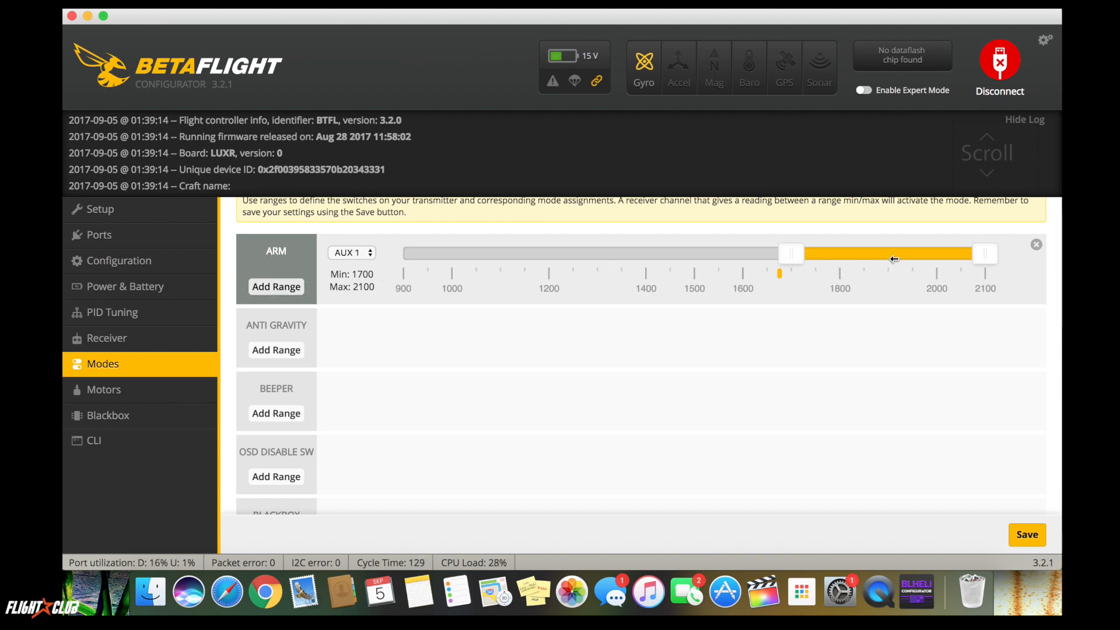
pyautogui.moveTo(524, 409)
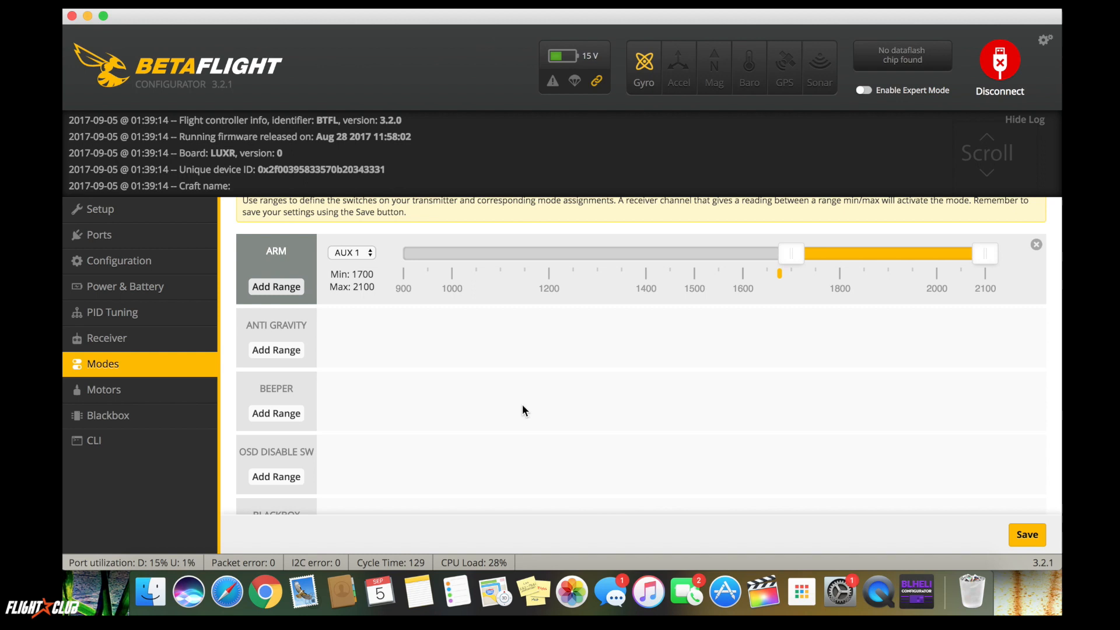
pyautogui.scroll(-3)
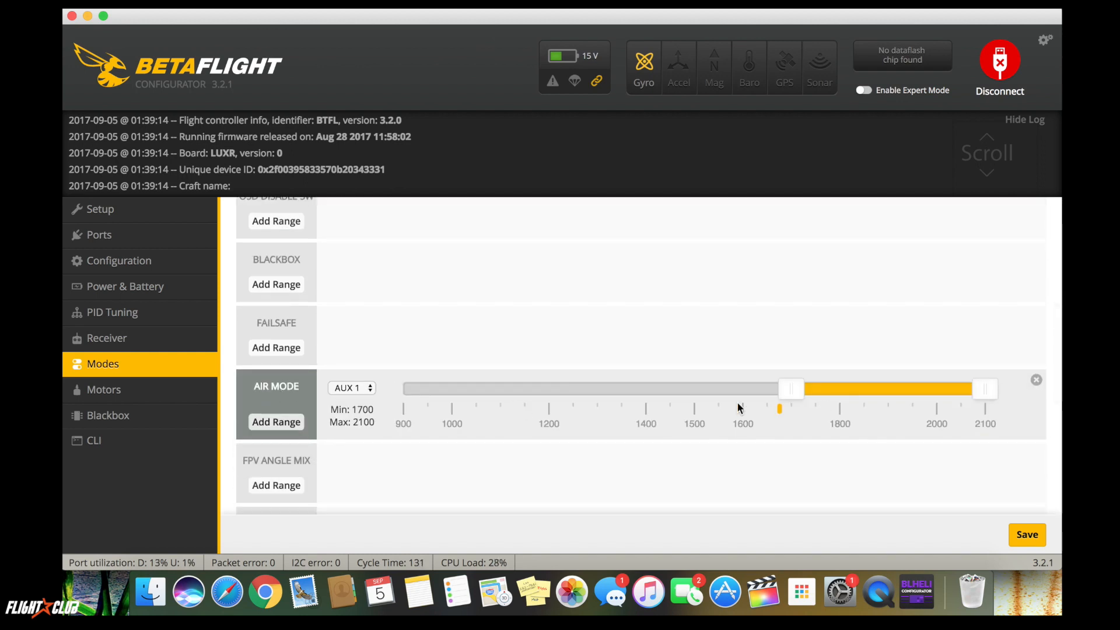
pyautogui.moveTo(357, 391)
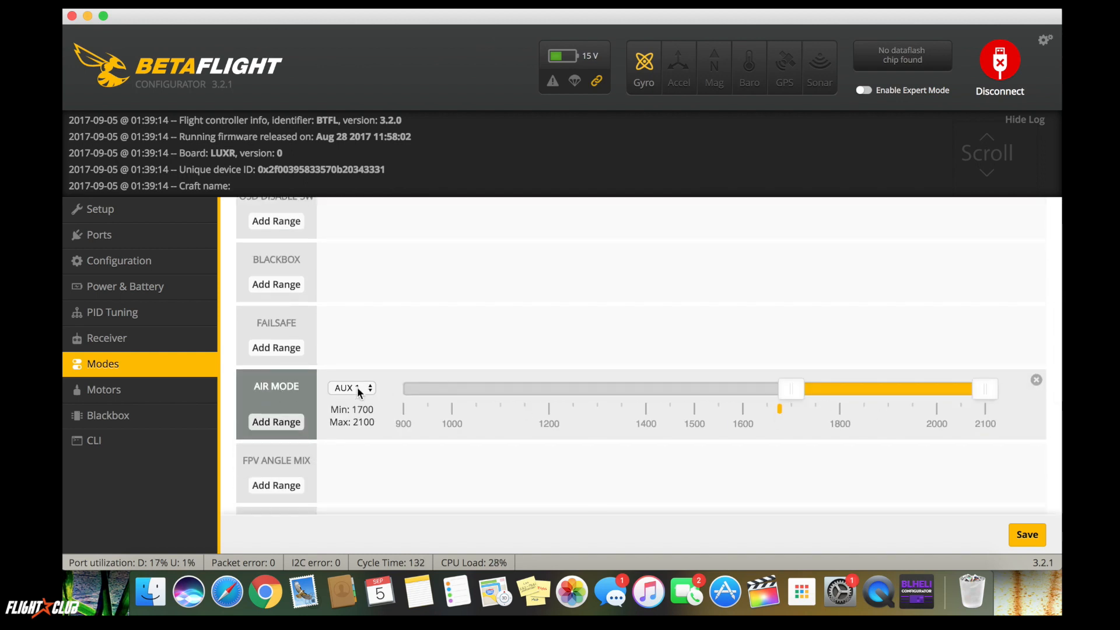
pyautogui.scroll(3)
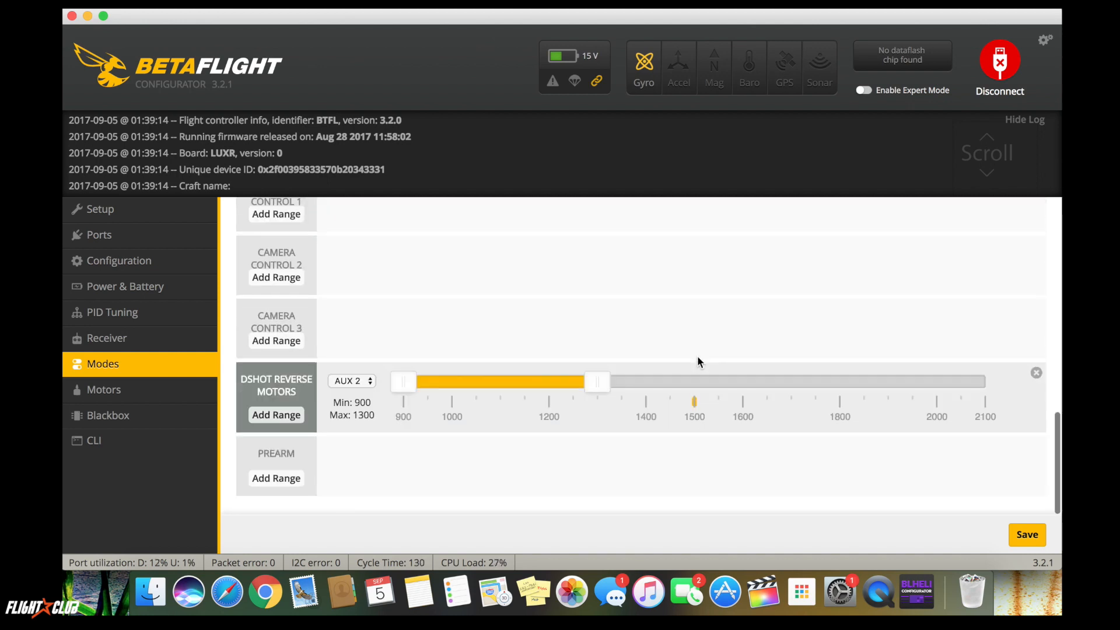
pyautogui.moveTo(300, 382)
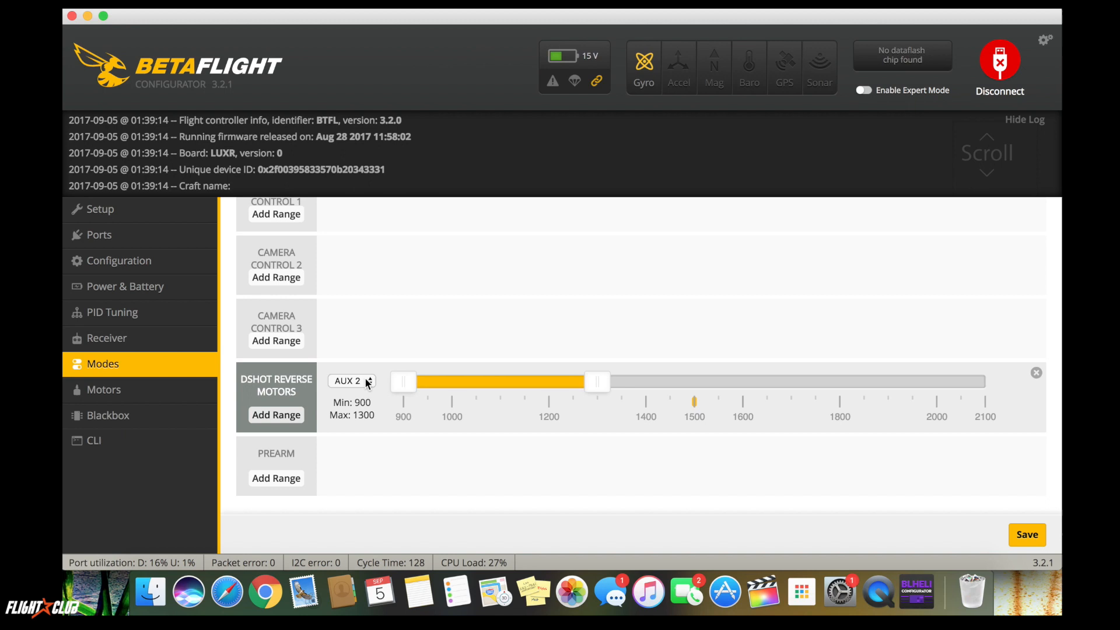
pyautogui.moveTo(464, 384)
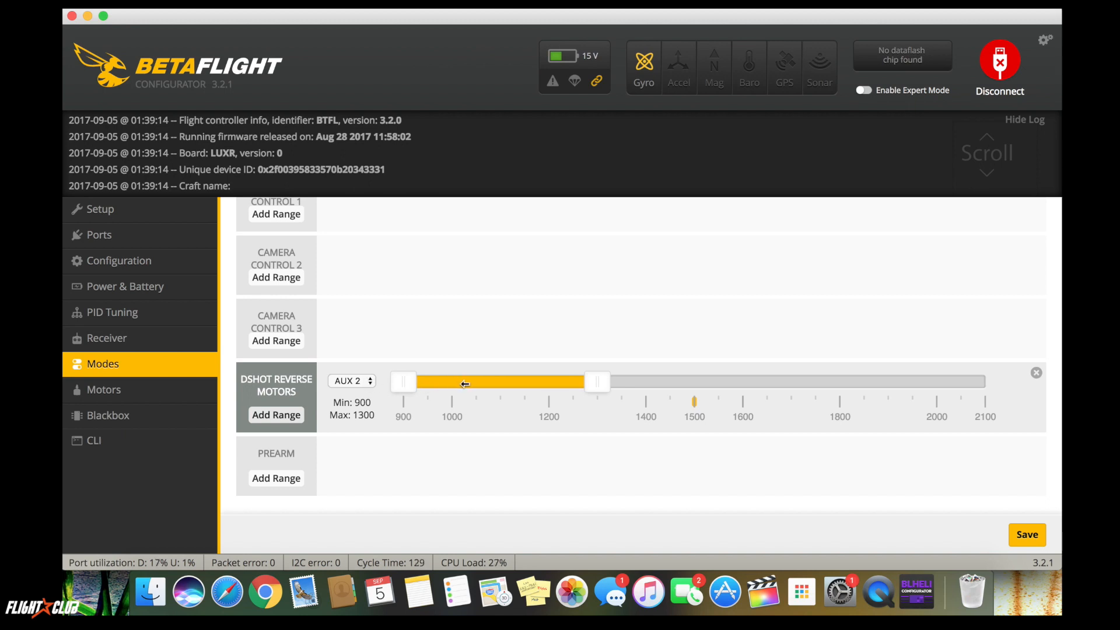
pyautogui.moveTo(444, 403)
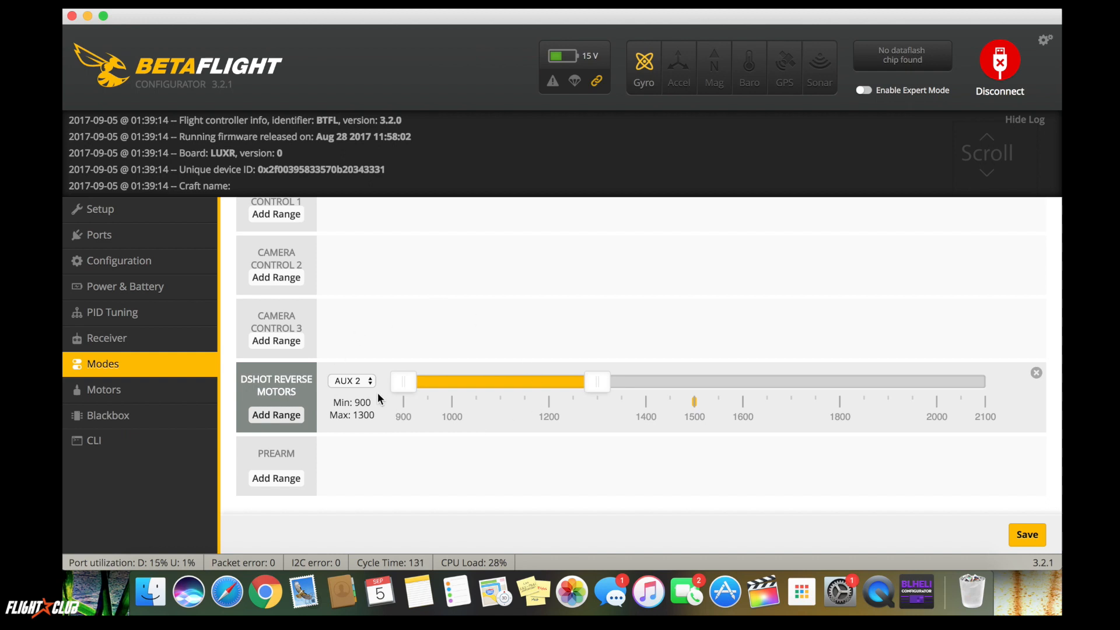
pyautogui.moveTo(711, 398)
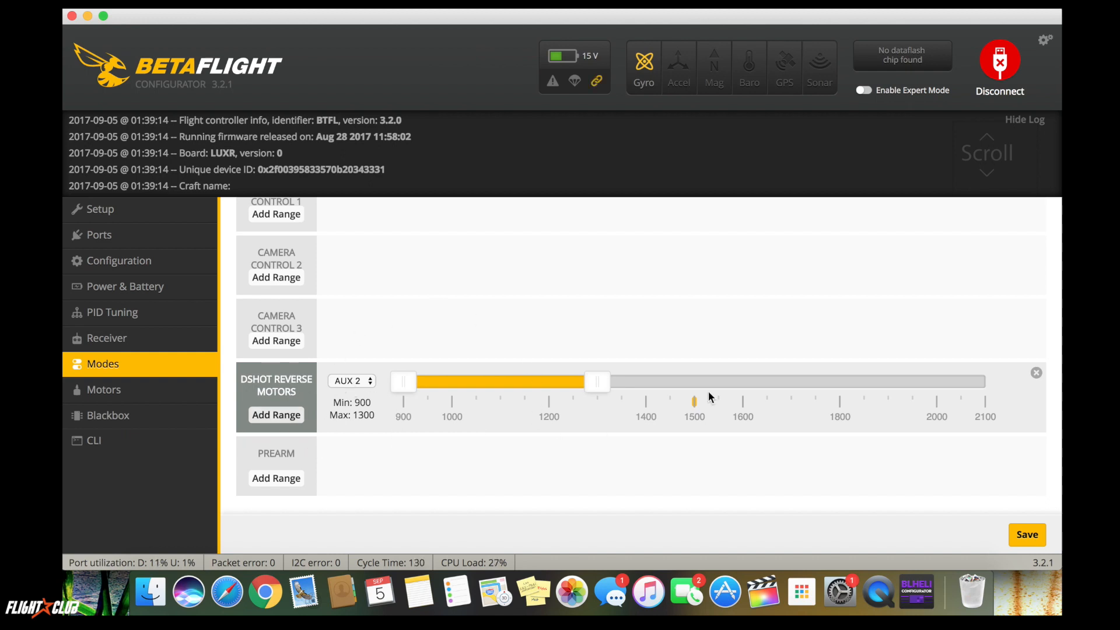
pyautogui.moveTo(756, 420)
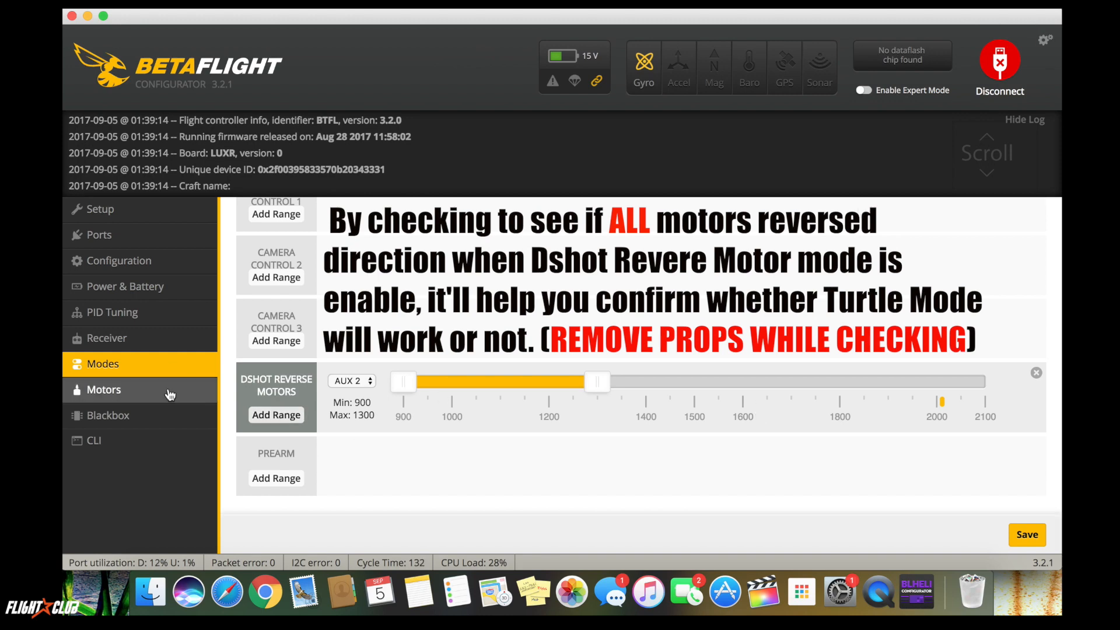
pyautogui.moveTo(791, 146)
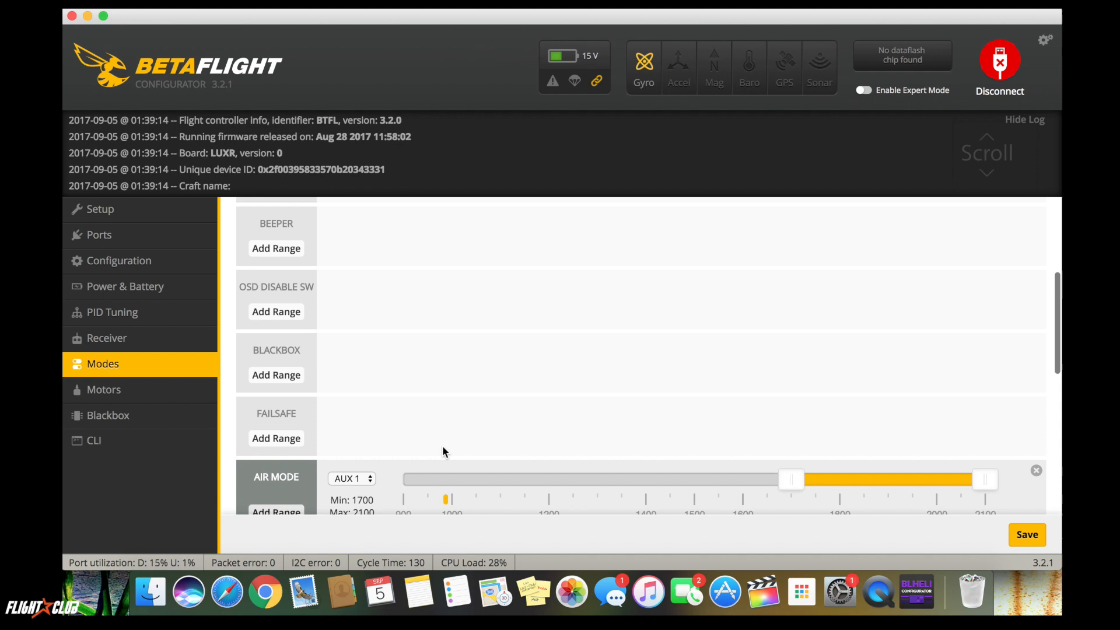
pyautogui.scroll(-3)
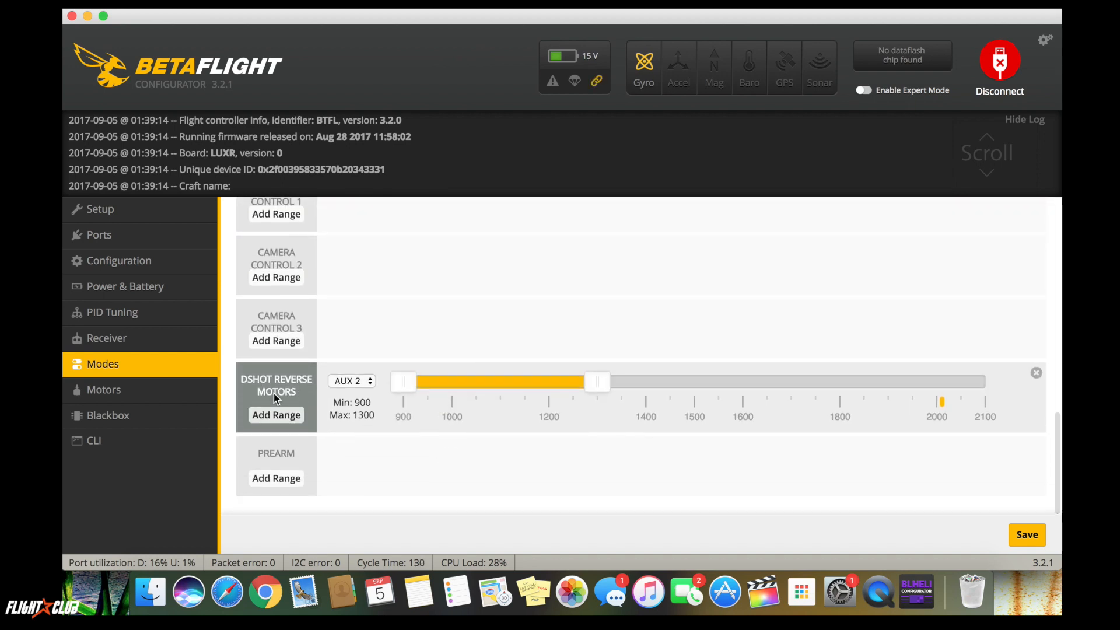
pyautogui.moveTo(125, 287)
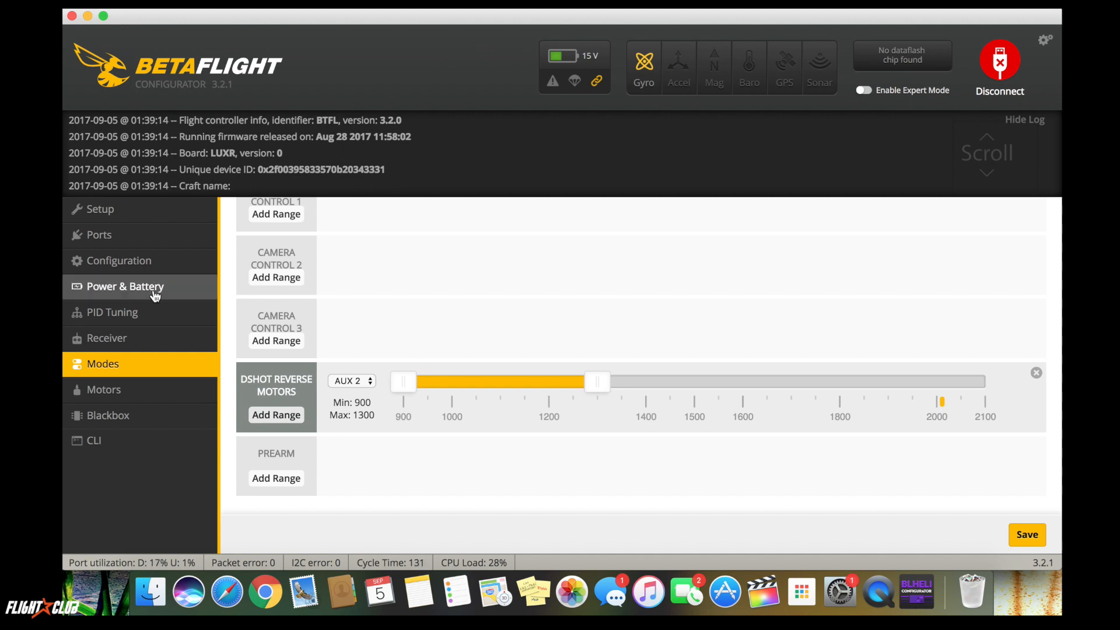
# Enter the CLI briefly, then disconnect and reconnect so the Setup data reloads.
pyautogui.click(93, 440)
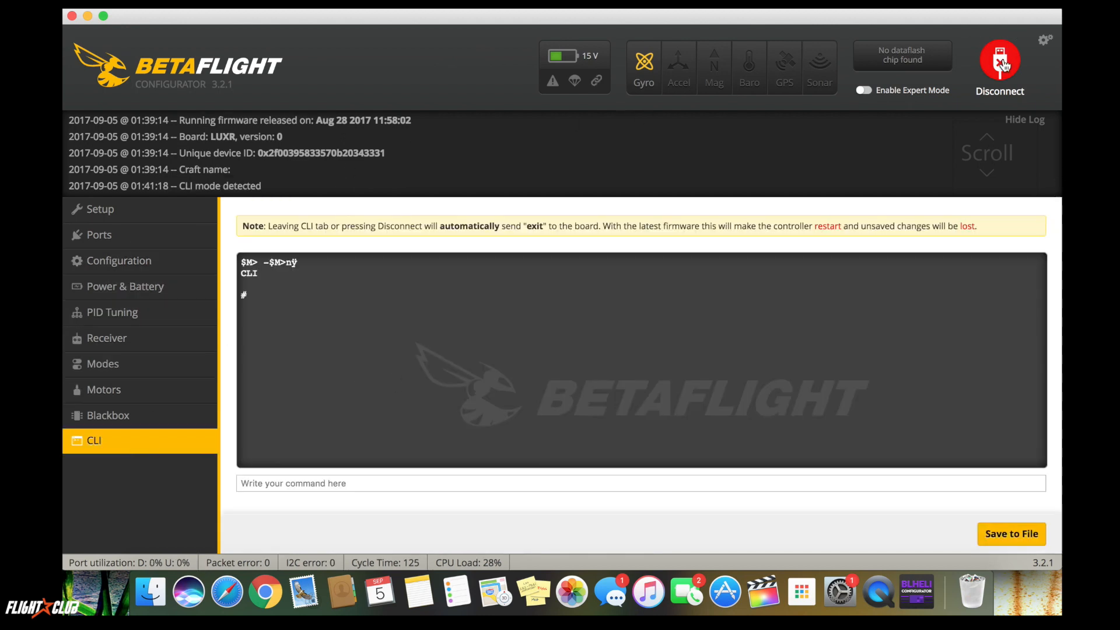
pyautogui.click(1000, 65)
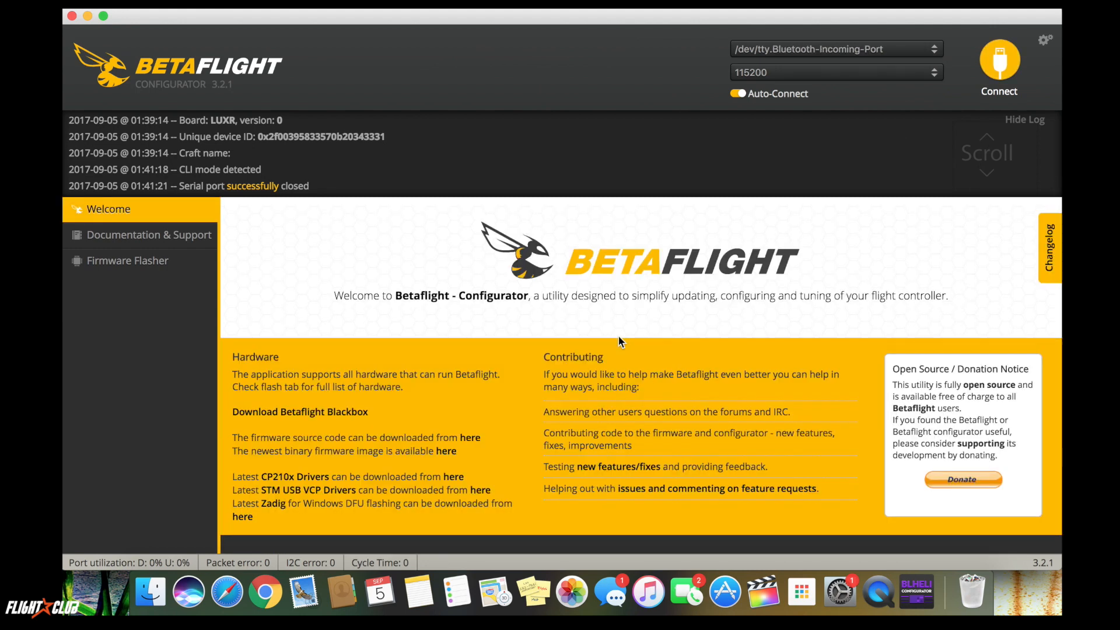
pyautogui.click(999, 60)
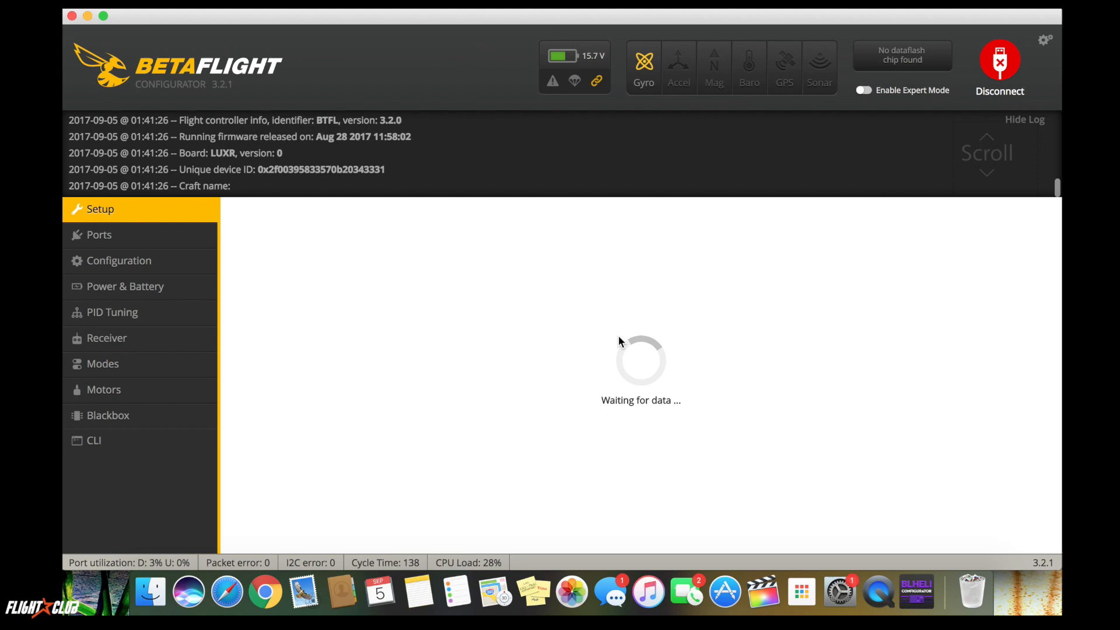